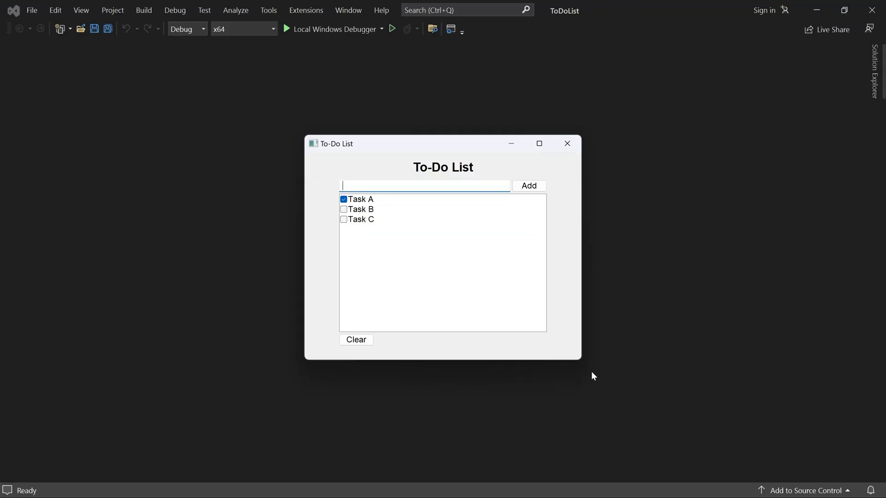
Step: Resize the running To-Do List window by its corner to test the fixed layout
{"action": "left_click_drag", "start_coordinate": [579, 359], "coordinate": [465, 294]}
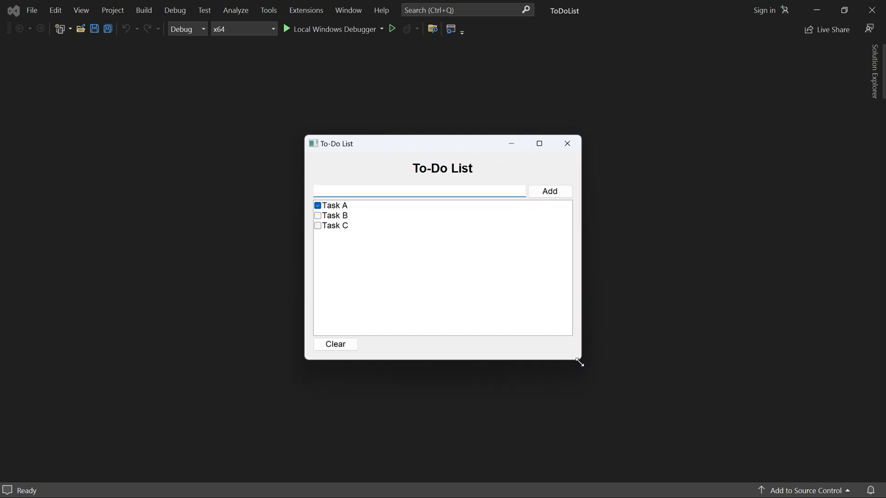
{"action": "left_click_drag", "start_coordinate": [579, 363], "coordinate": [562, 364]}
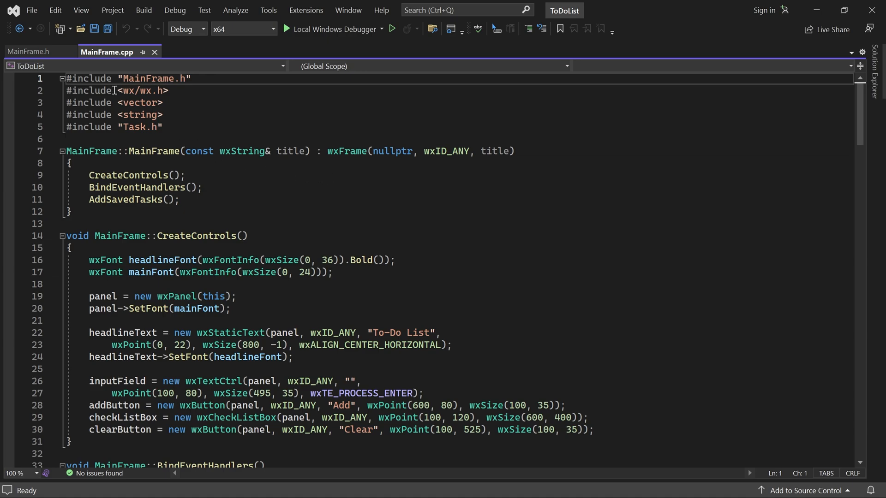
Step: Declare void SetupSizers() in MainFrame.h, generate its definition, and call it after CreateControls()
{"action": "left_click", "coordinate": [28, 51]}
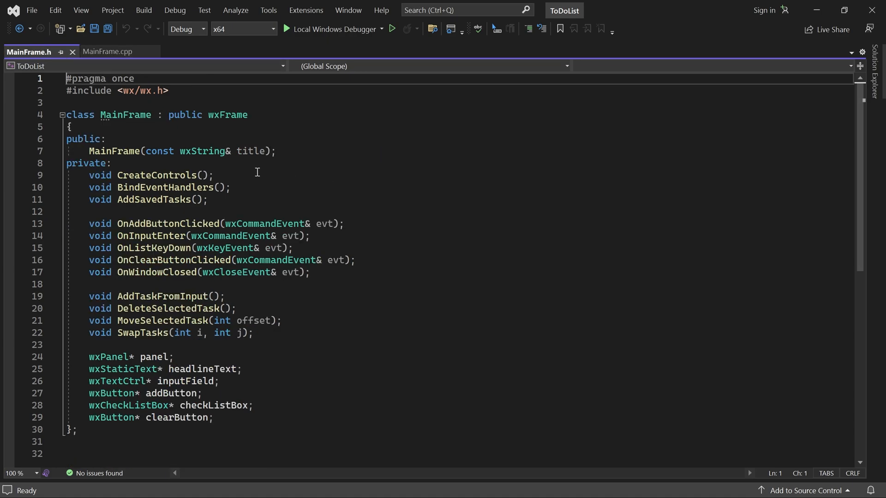
{"action": "key", "text": "enter"}
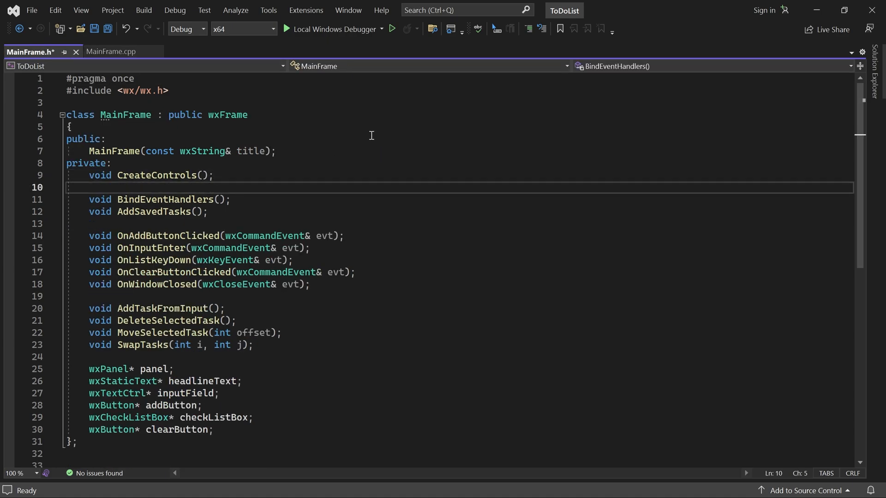
{"action": "type", "text": "void SetupSizers();"}
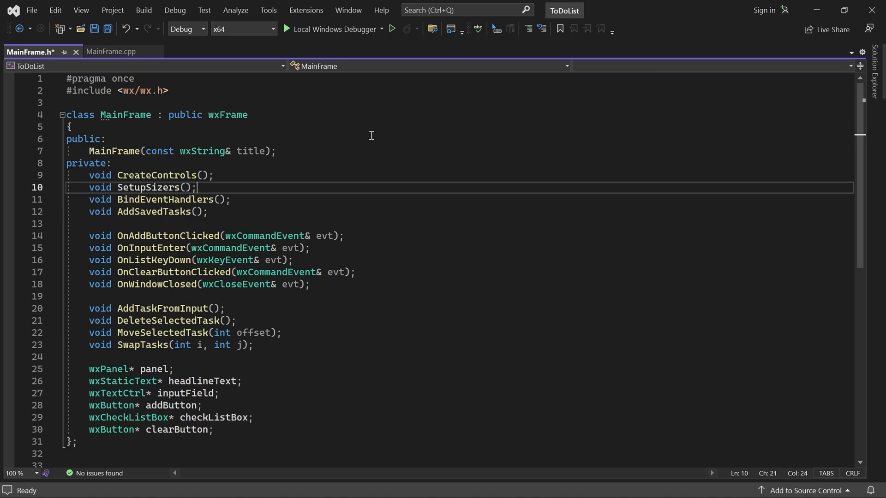
{"action": "left_click", "coordinate": [48, 186]}
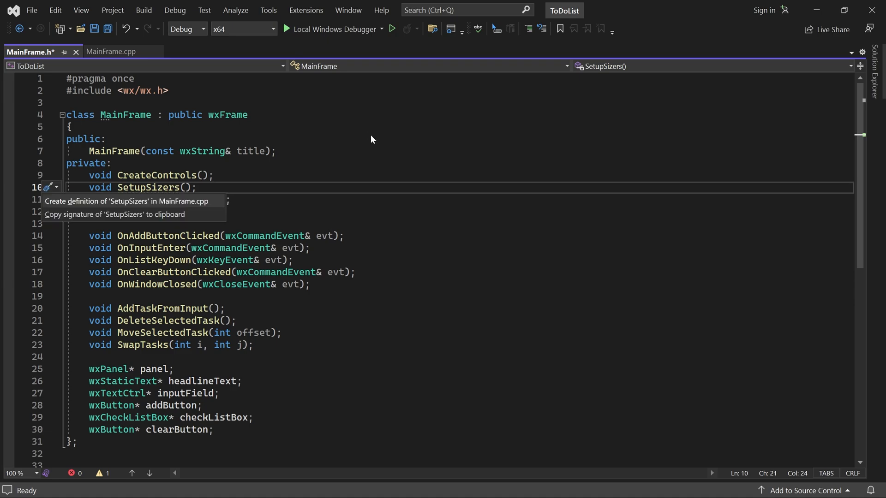
{"action": "left_click", "coordinate": [125, 201]}
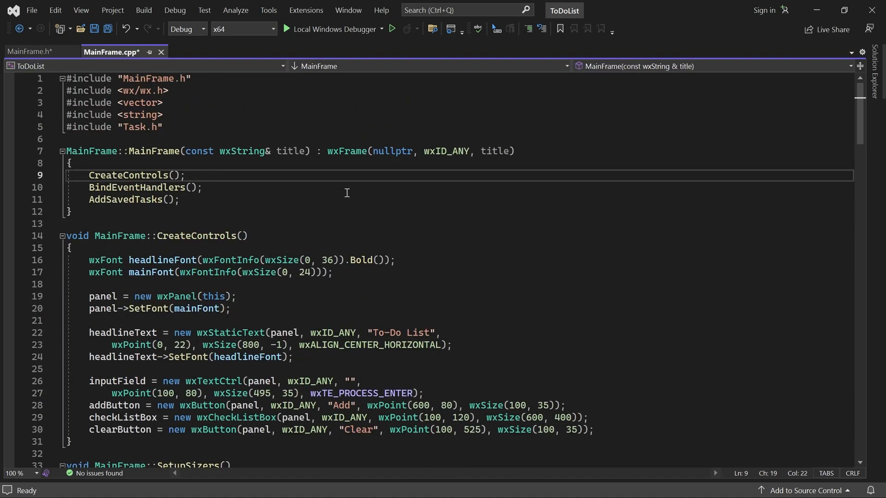
{"action": "type", "text": "SetupSizers();"}
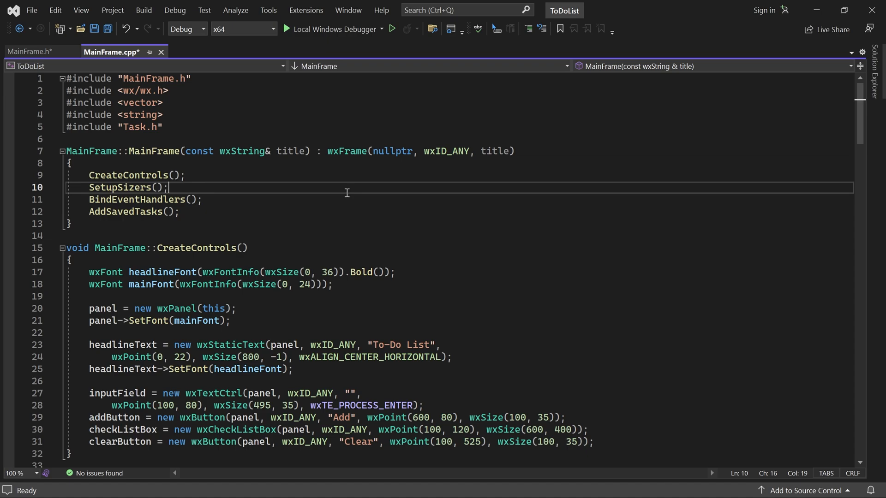
Step: Replace the input field's wxPoint/wxSize with wxDefaultPosition, wxDefaultSize and drop the other controls' fixed geometry
{"action": "scroll", "scroll_direction": "down", "scroll_amount": 3}
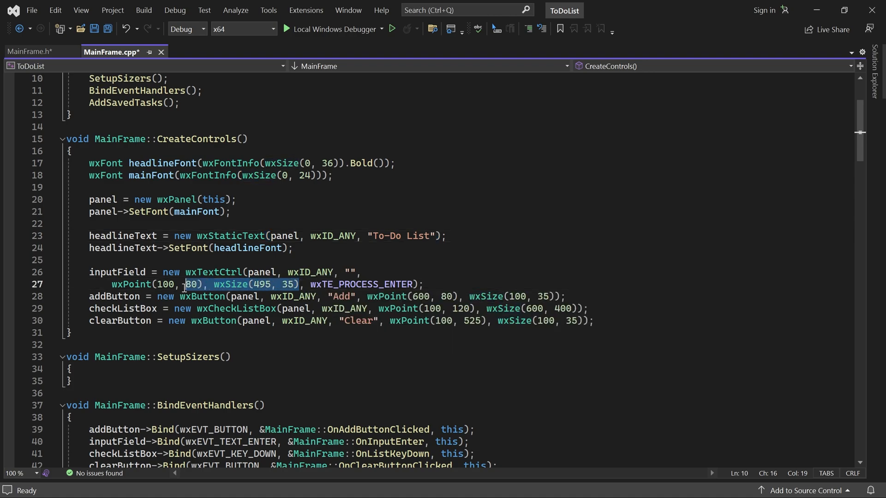
{"action": "key", "text": "Delete"}
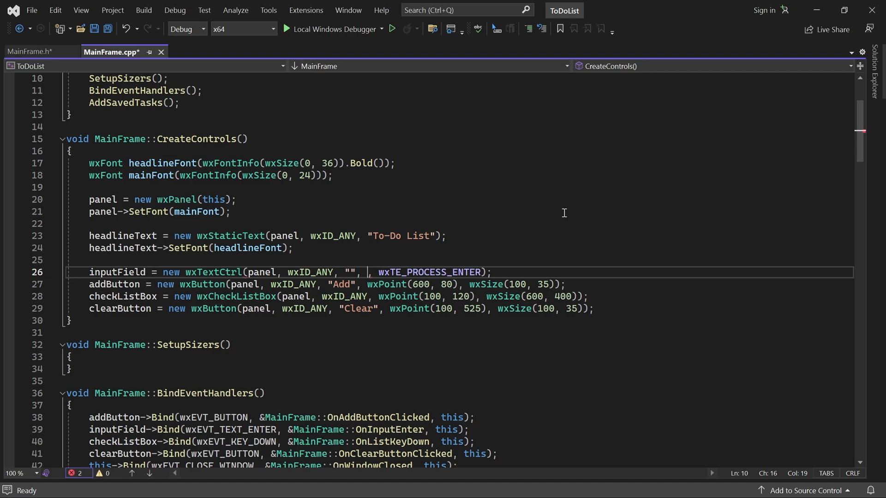
{"action": "type", "text": "wxDefaultPosition"}
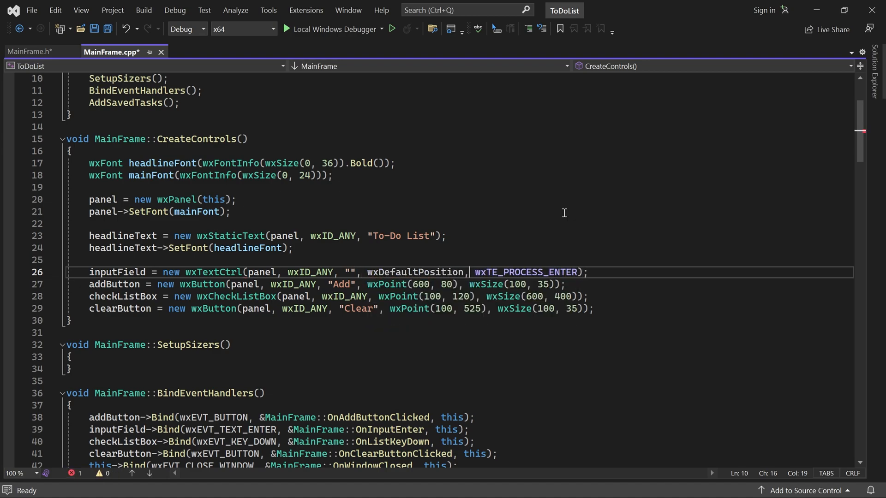
{"action": "type", "text": "wxDefaultSize, wx"}
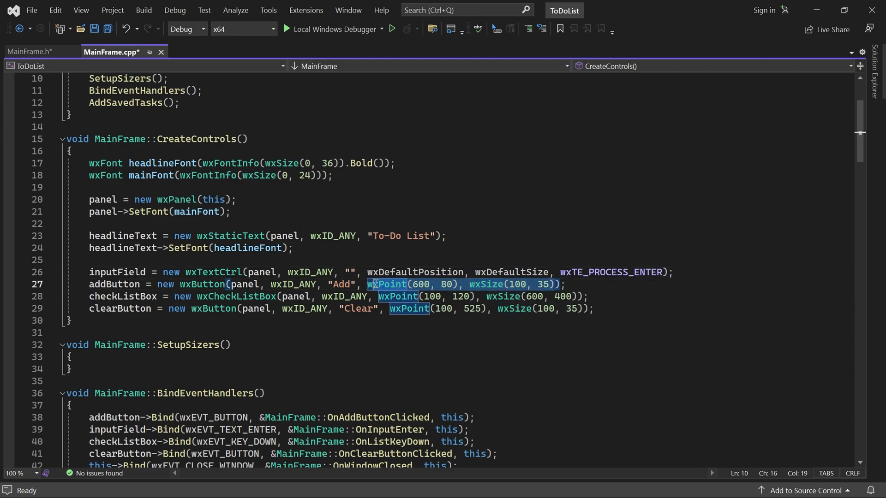
{"action": "key", "text": "Delete"}
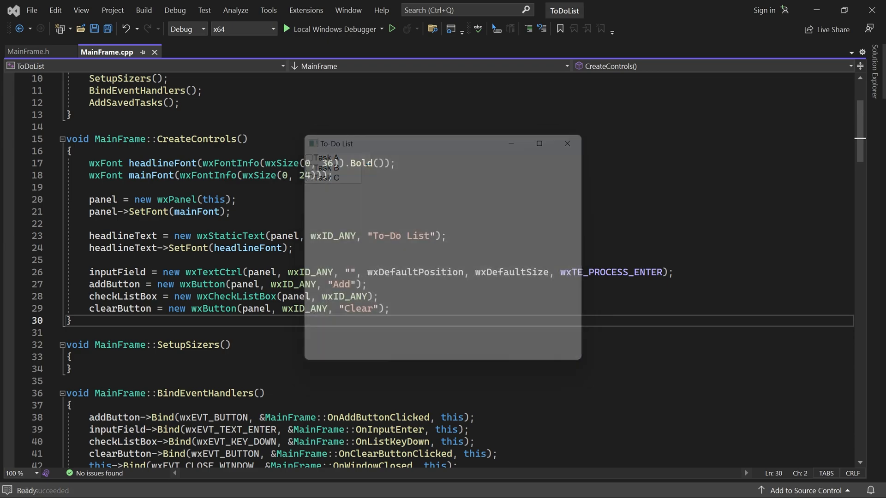
Step: Call Show(false) on the headline, input field, Add button, checklist and Clear button in SetupSizers
{"action": "left_click", "coordinate": [566, 143]}
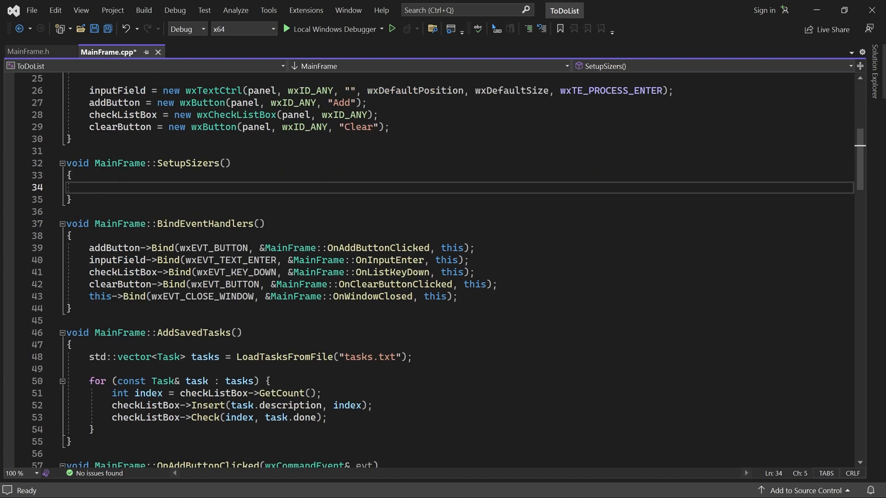
{"action": "type", "text": "headlineText->Show(false);"}
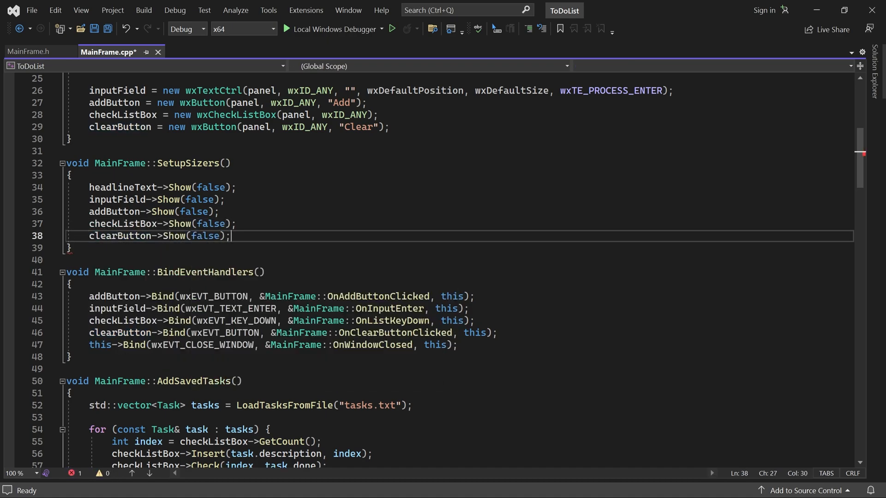
{"action": "key", "text": "enter"}
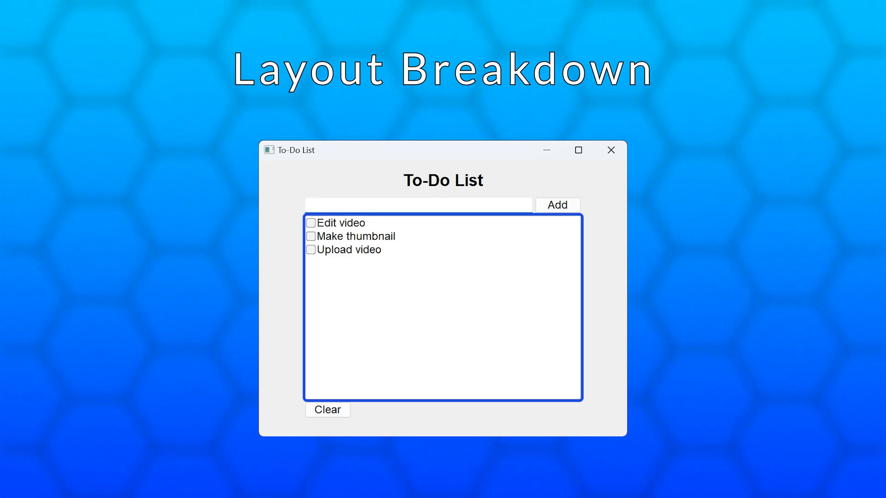
{"action": "left_click", "coordinate": [327, 409]}
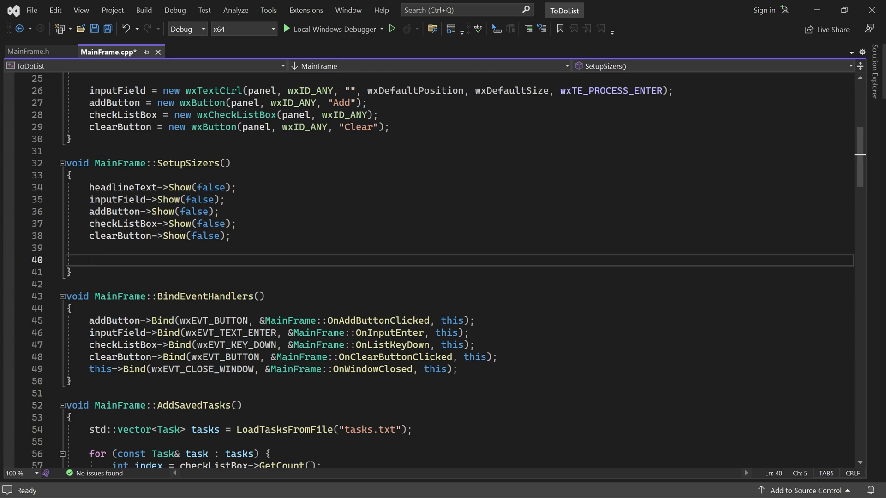
Step: Create a wxVERTICAL mainSizer, set it on the panel and call mainSizer->SetSizeHints(this)
{"action": "type", "text": "wx"}
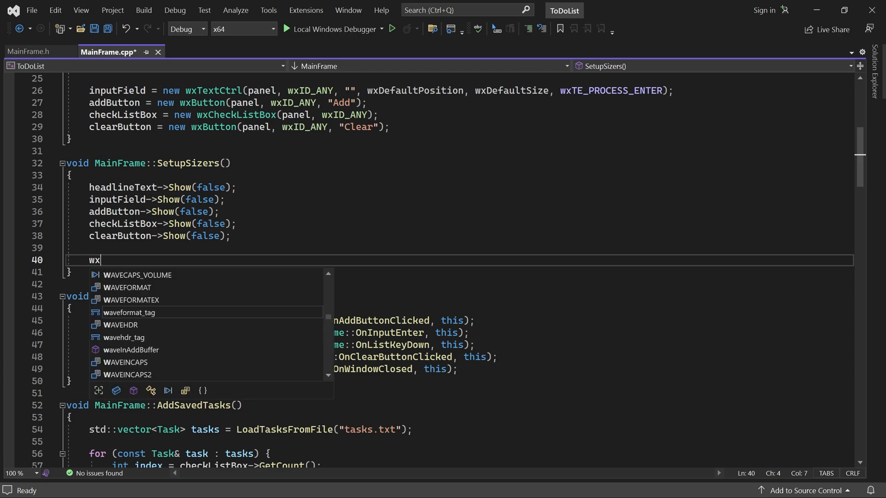
{"action": "type", "text": "BoxSizer* mainSizer = new wxBoxSizer("}
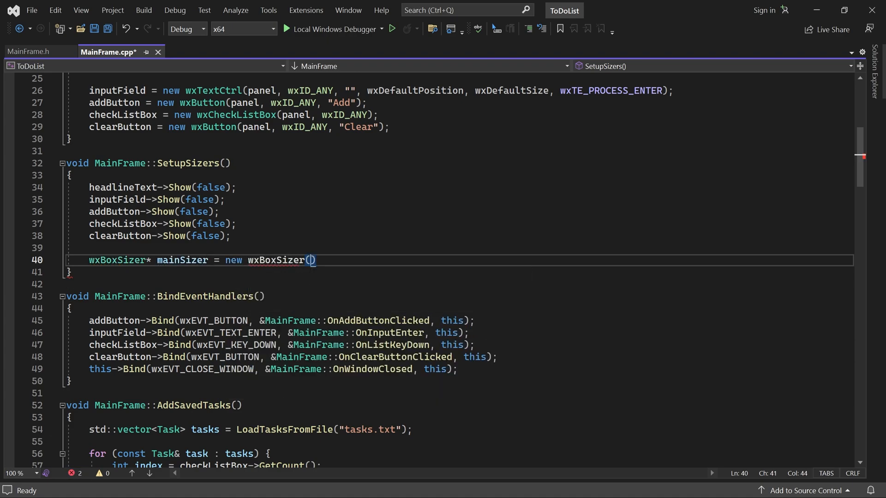
{"action": "type", "text": "wxVERTICAL"}
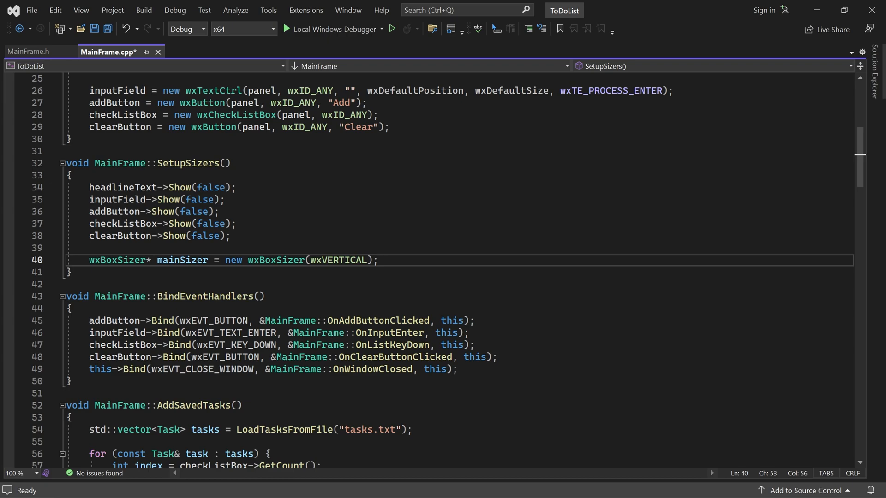
{"action": "type", "text": "panel->SetSizer(mainSizer);"}
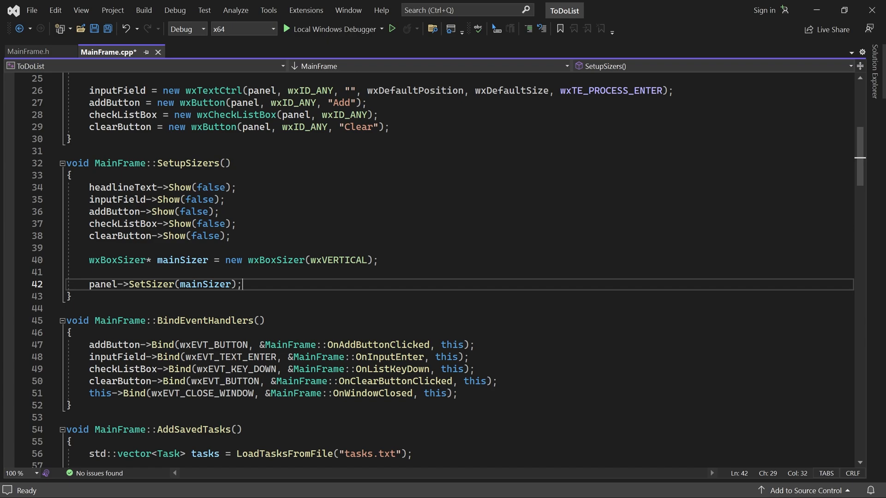
{"action": "type", "text": "mainSizer"}
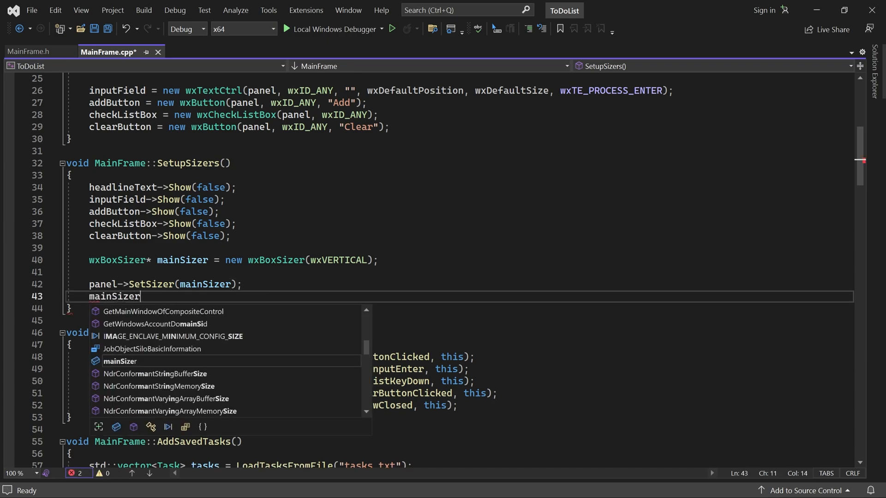
{"action": "type", "text": "->SetSizeHints("}
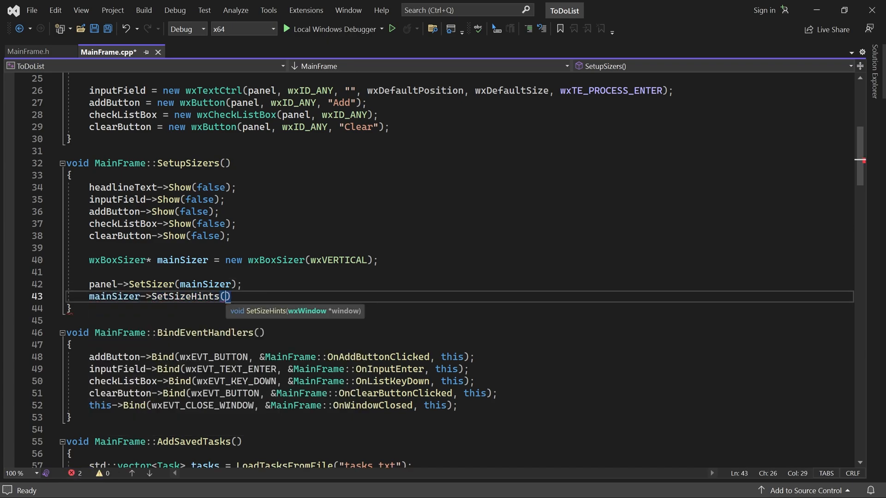
{"action": "type", "text": "this);"}
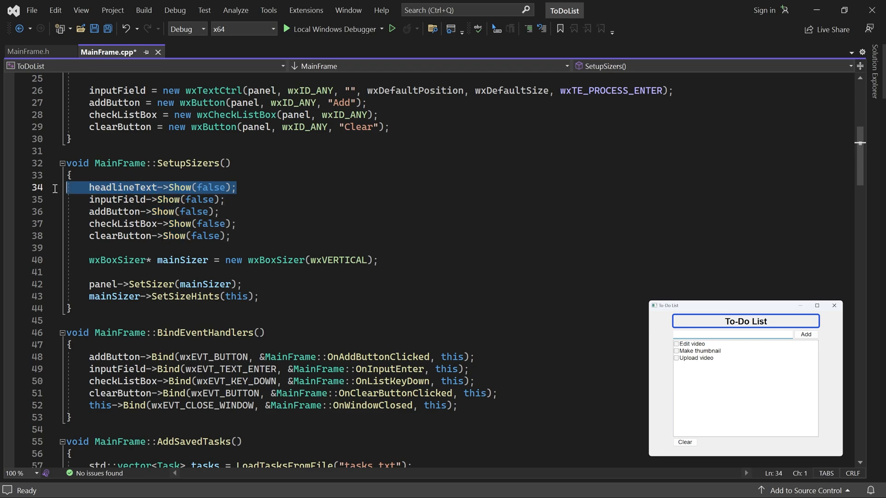
Step: Stop hiding the headline and add headlineText to mainSizer with horizontally centring wxSizerFlags
{"action": "key", "text": "Delete"}
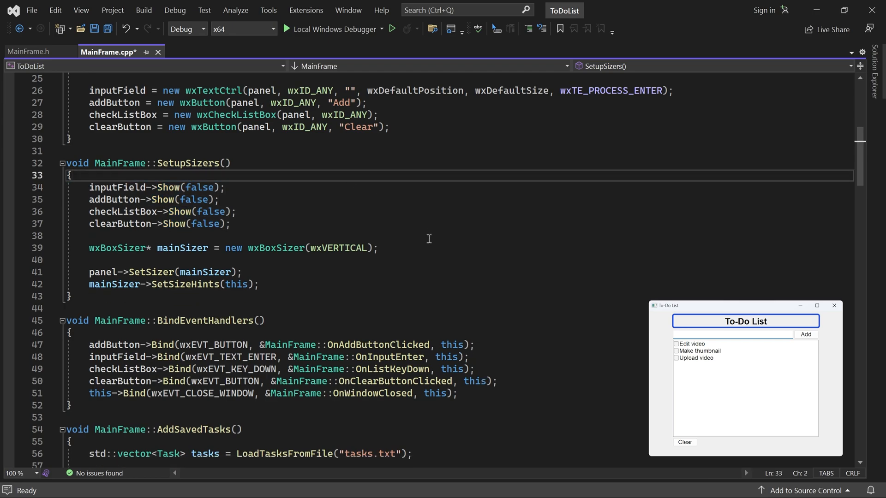
{"action": "key", "text": "Enter"}
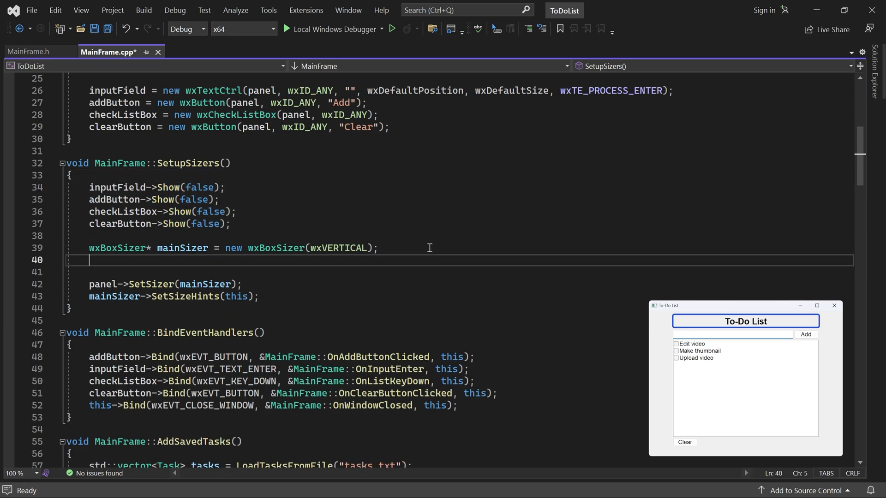
{"action": "type", "text": "mainSizer->Add(headlineText,"}
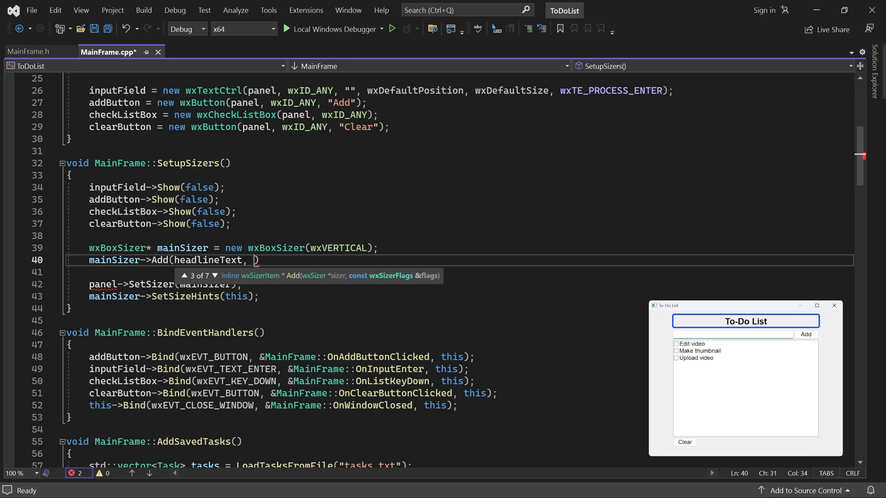
{"action": "type", "text": "wxSizer"}
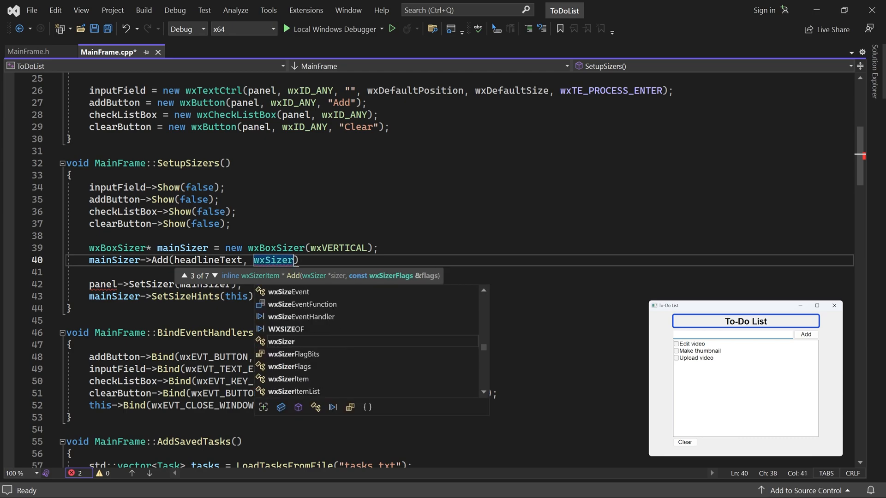
{"action": "type", "text": "Flags().CenterHorizontal());"}
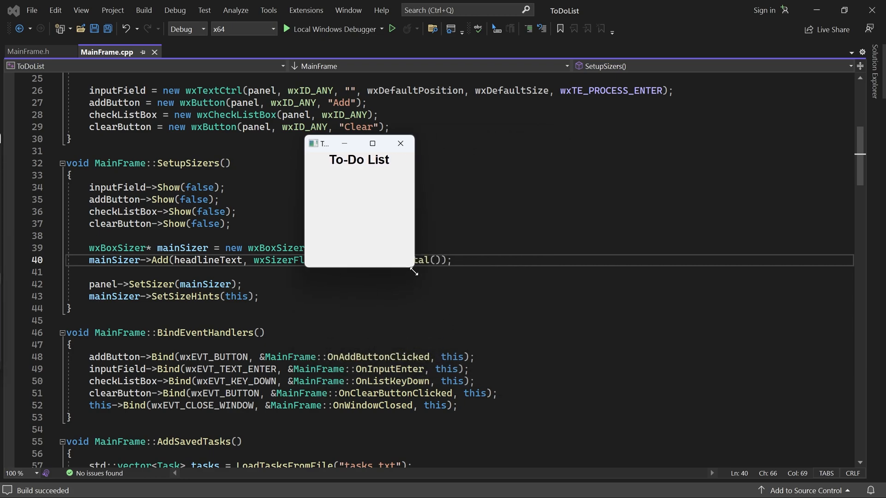
Step: Resize the running app window to check the headline stays centred
{"action": "left_click_drag", "start_coordinate": [415, 273], "coordinate": [830, 429]}
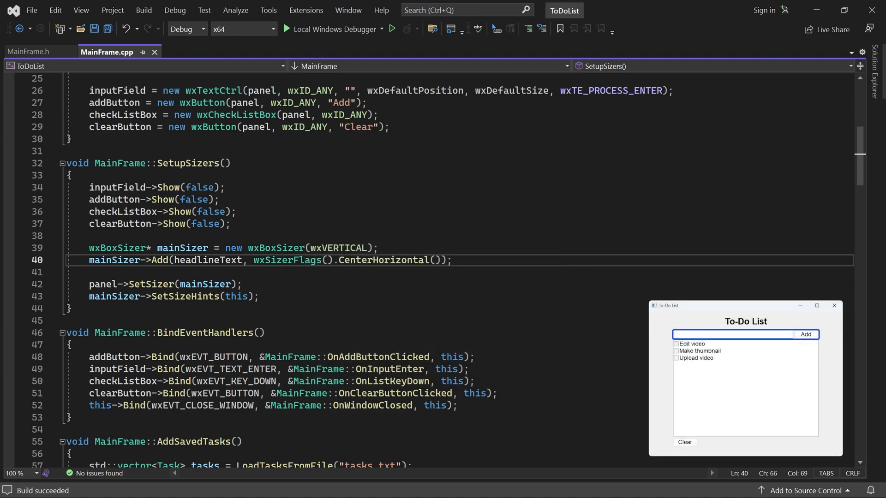
{"action": "mouse_move", "coordinate": [446, 225]}
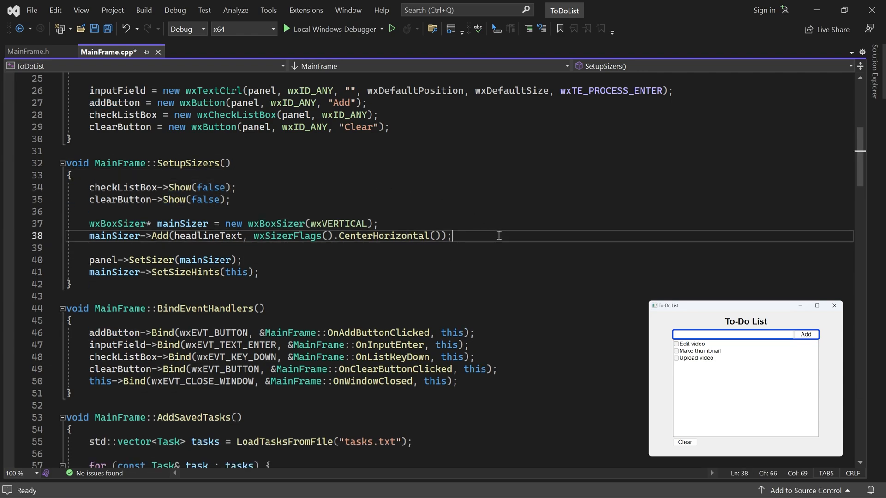
Step: Declare a wxHORIZONTAL wxBoxSizer inputSizer after the headline statement
{"action": "key", "text": "Enter"}
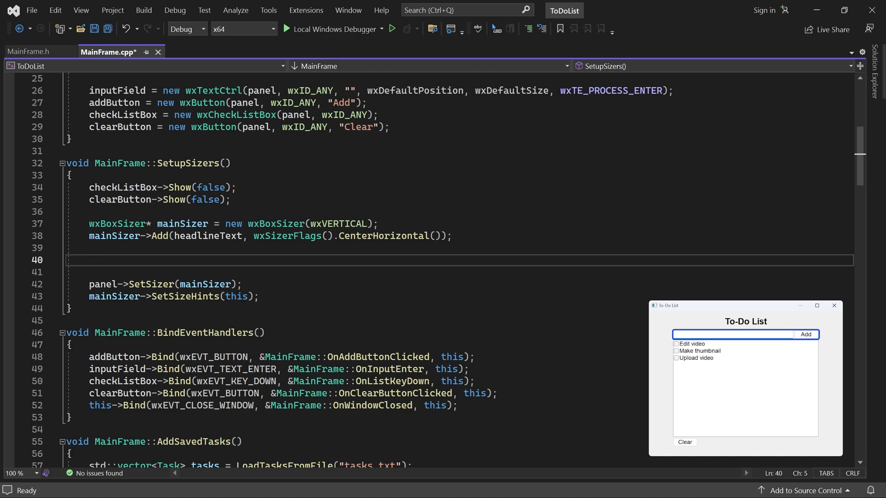
{"action": "type", "text": "wxBoxSizer* inputS"}
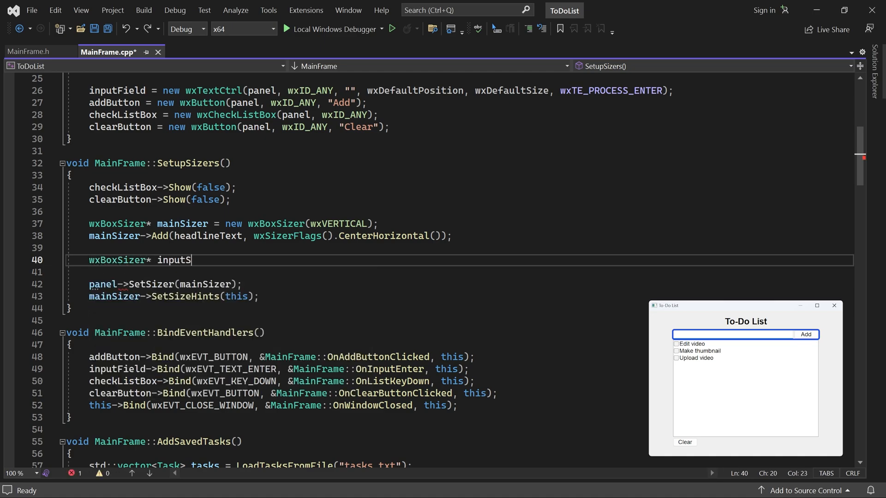
{"action": "type", "text": "izer = new wxBoxSize"}
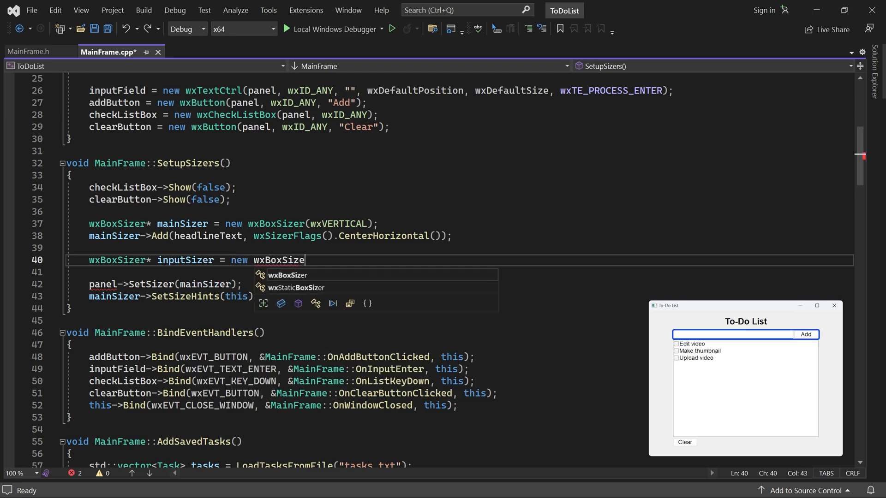
{"action": "type", "text": "r(wxHORIZONTAL)"}
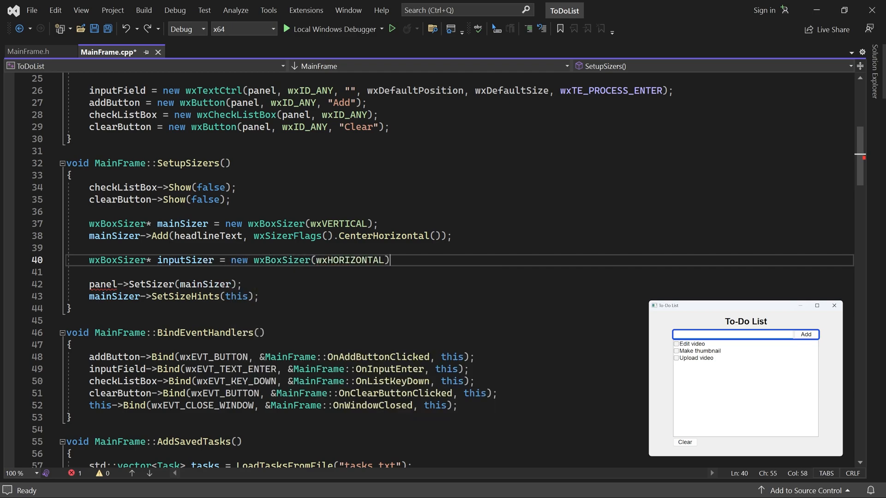
Step: Add inputField to inputSizer with wxSizerFlags().Proportion(1) and add addButton
{"action": "key", "text": "Enter"}
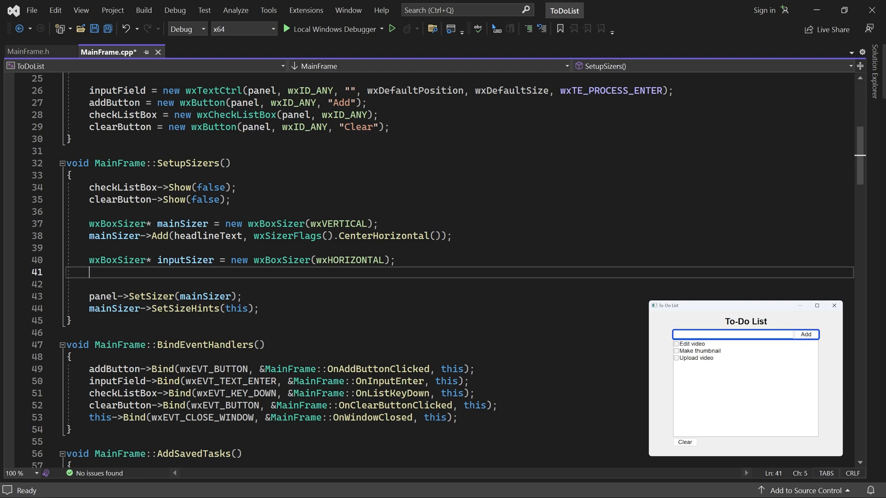
{"action": "type", "text": "inputSizer->Add("}
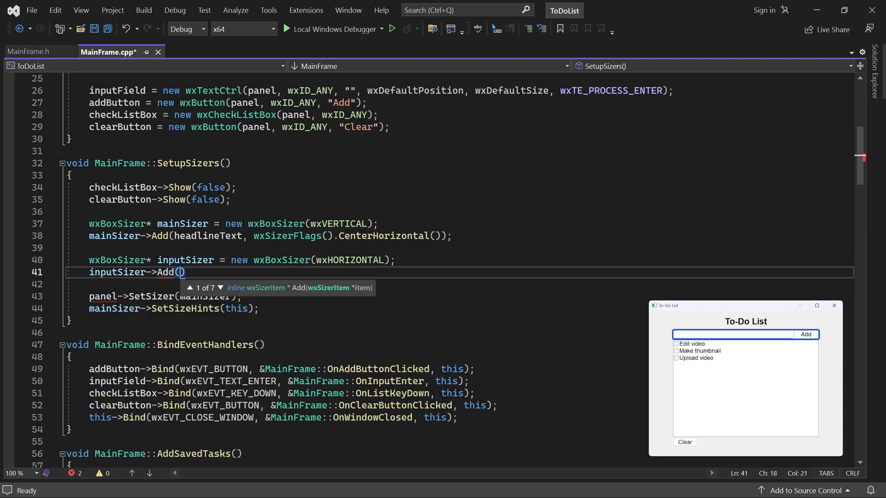
{"action": "type", "text": "inputField,"}
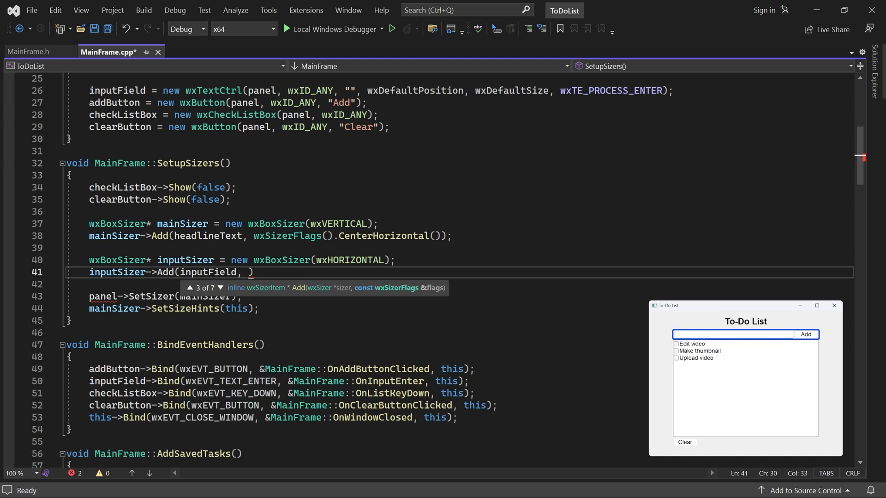
{"action": "type", "text": "wxSizerFlags()"}
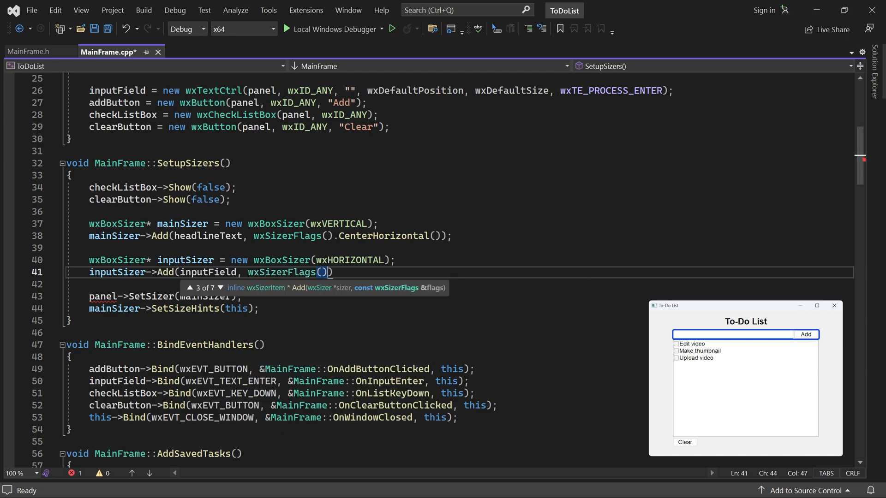
{"action": "type", "text": ".Proportion(1)"}
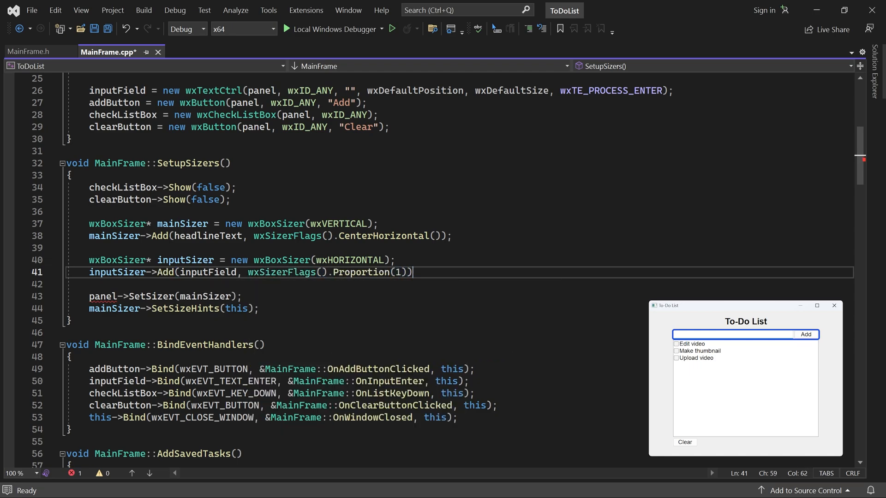
{"action": "key", "text": "Enter"}
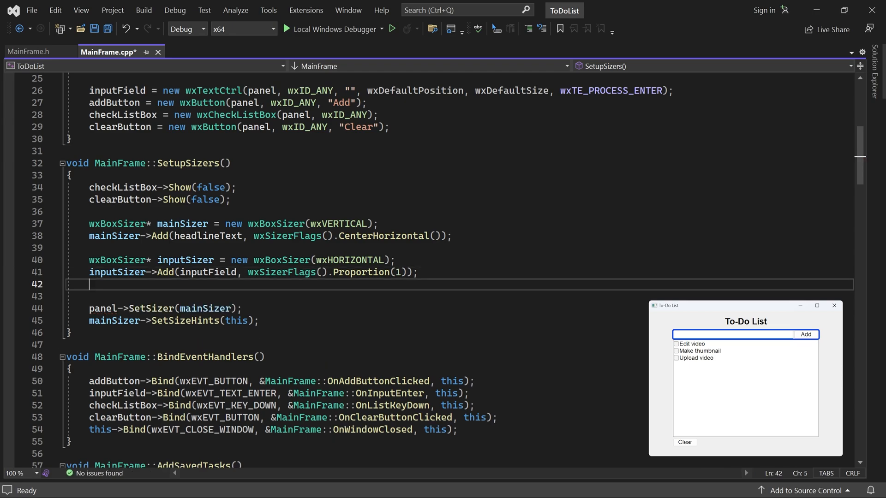
{"action": "type", "text": "inputSizer"}
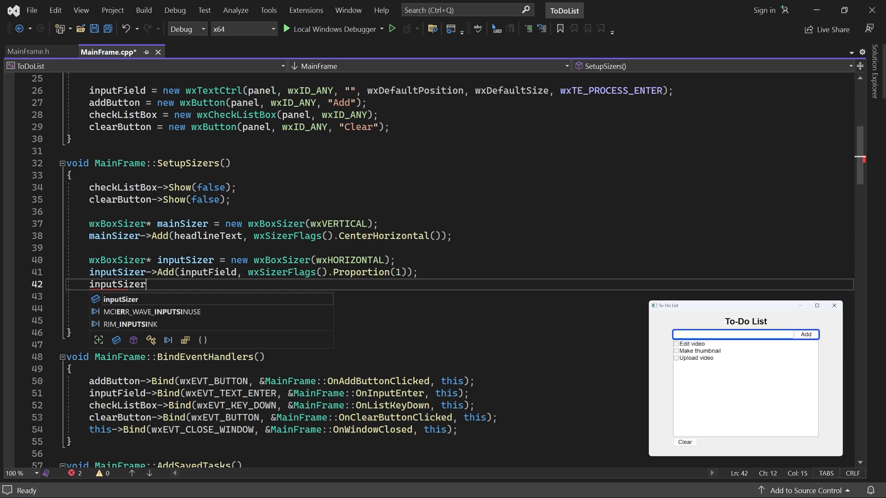
{"action": "type", "text": "->Add(addButton);"}
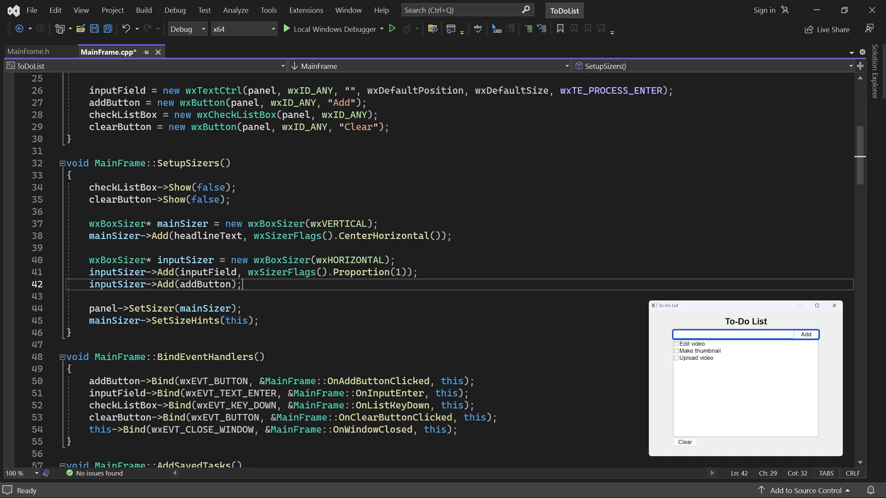
Step: Add inputSizer to mainSizer with expanding wxSizerFlags, then resize the running app to test the input row
{"action": "type", "text": "mainSizer->Add("}
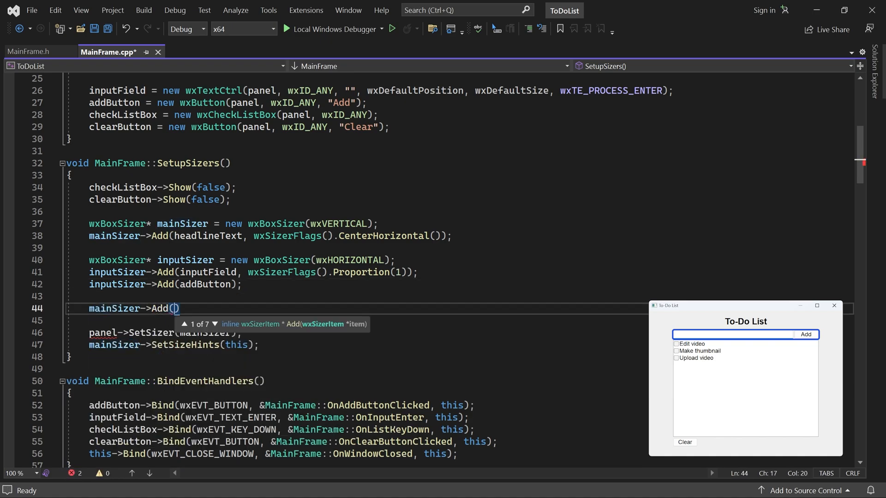
{"action": "type", "text": "inputSizer"}
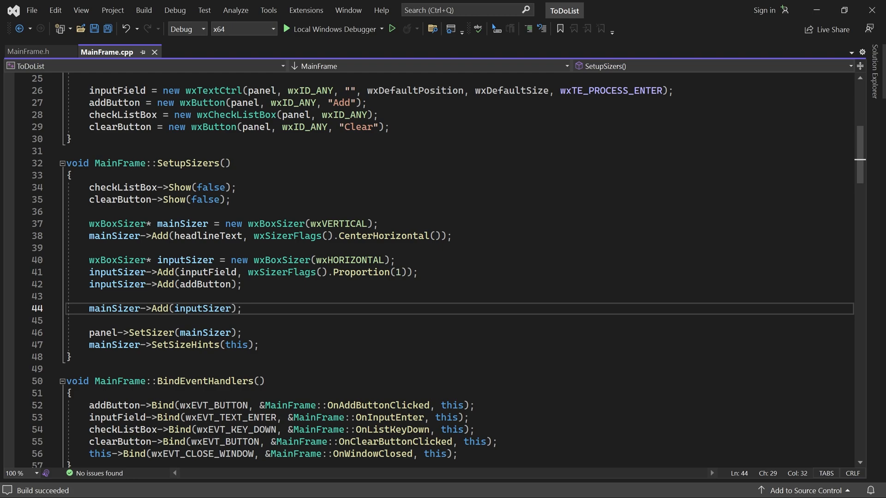
{"action": "type", "text": ", wxSizerFlag"}
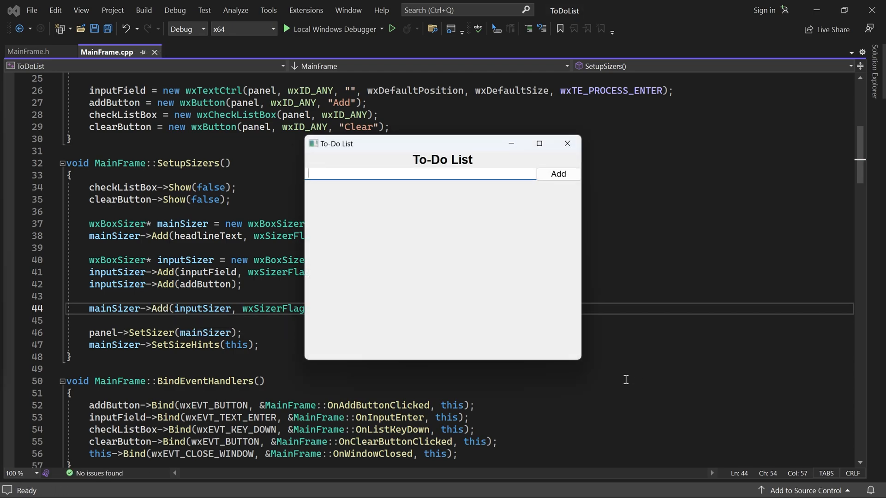
{"action": "left_click_drag", "start_coordinate": [581, 361], "coordinate": [561, 307]}
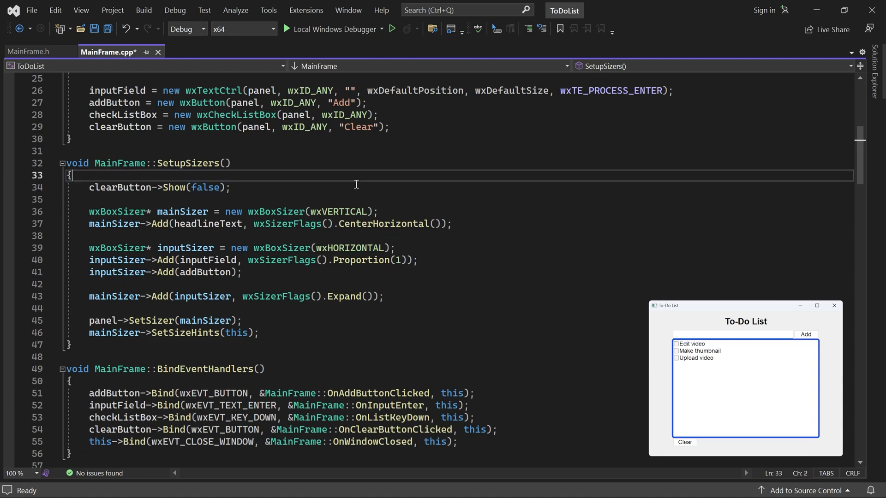
Step: Add checkListBox to mainSizer with wxSizerFlags().Expand().Proportion(1)
{"action": "key", "text": "enter"}
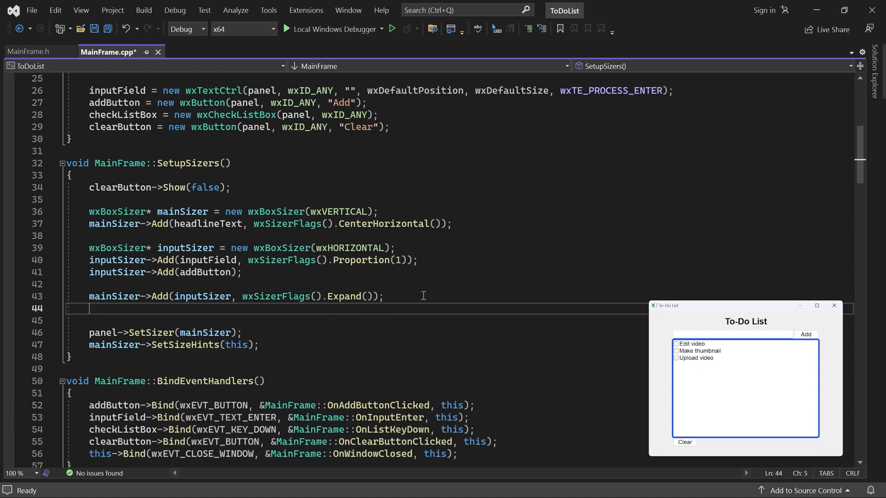
{"action": "type", "text": "mainSizer->"}
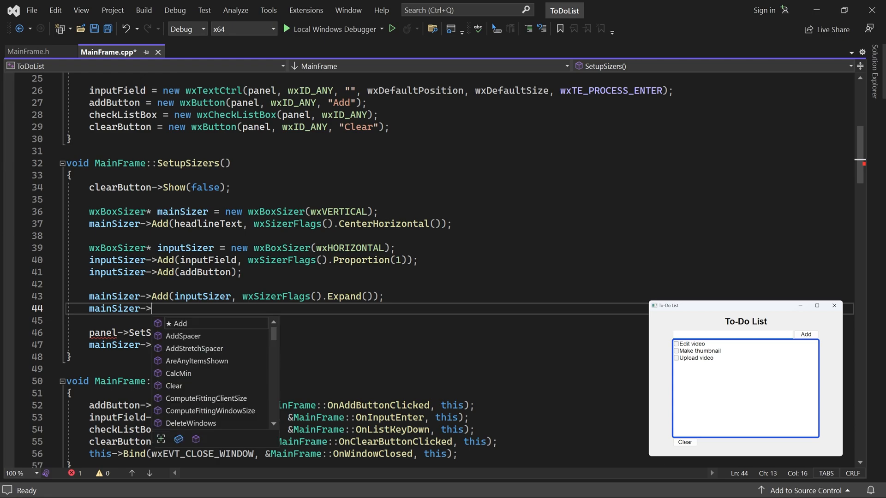
{"action": "type", "text": "Add(checkListBox"}
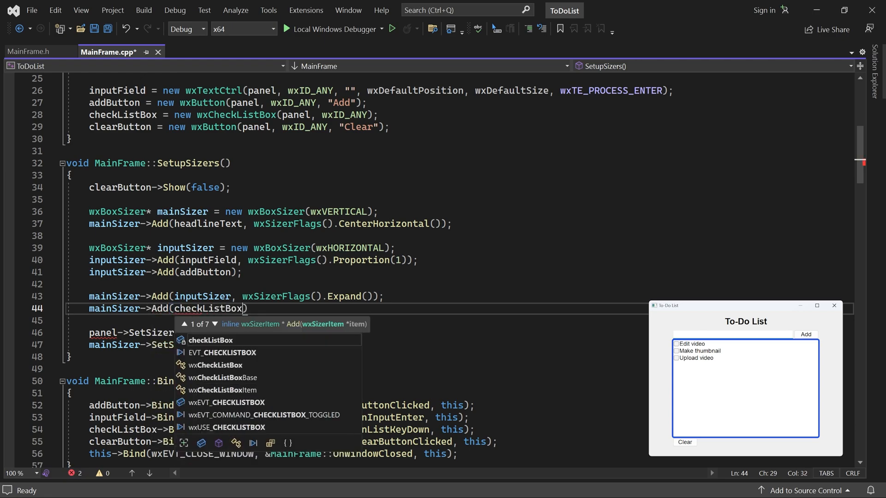
{"action": "type", "text": ","}
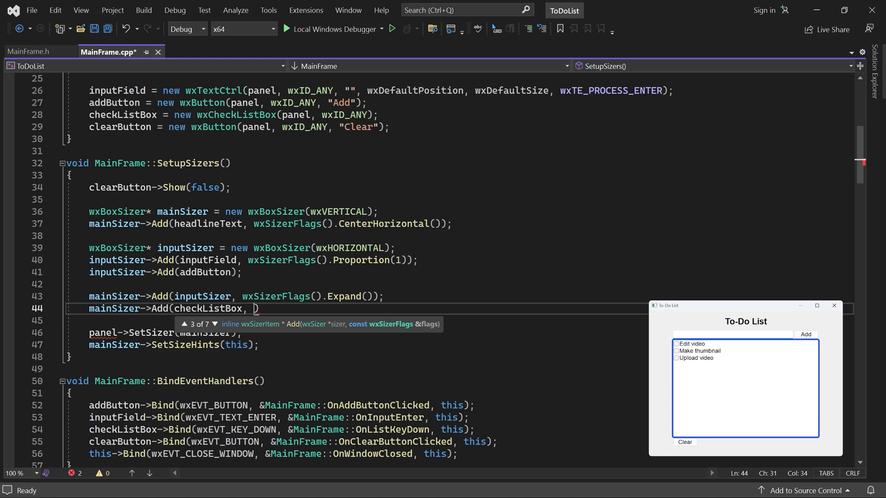
{"action": "type", "text": "wxSizerFlags("}
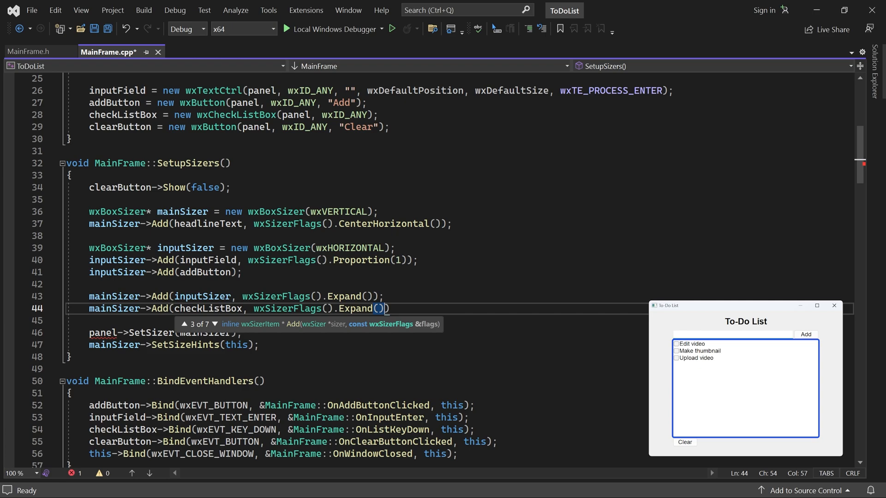
{"action": "type", "text": ".Proportion(1)"}
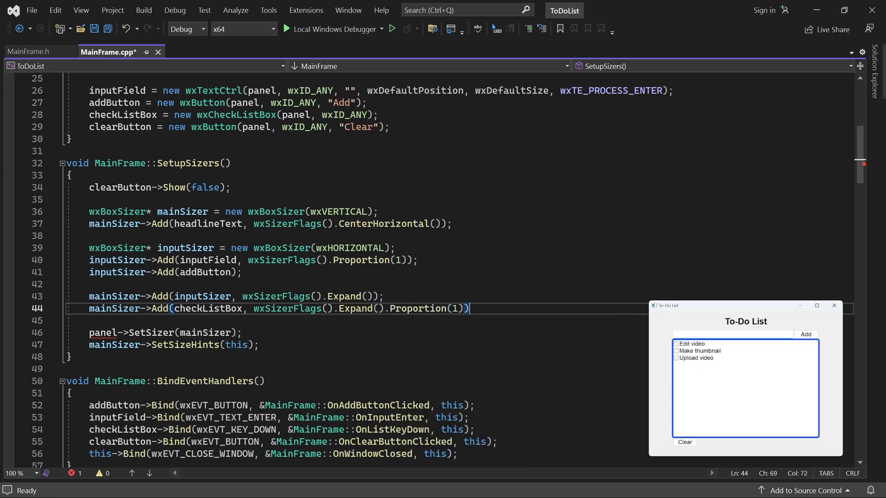
{"action": "type", "text": ";"}
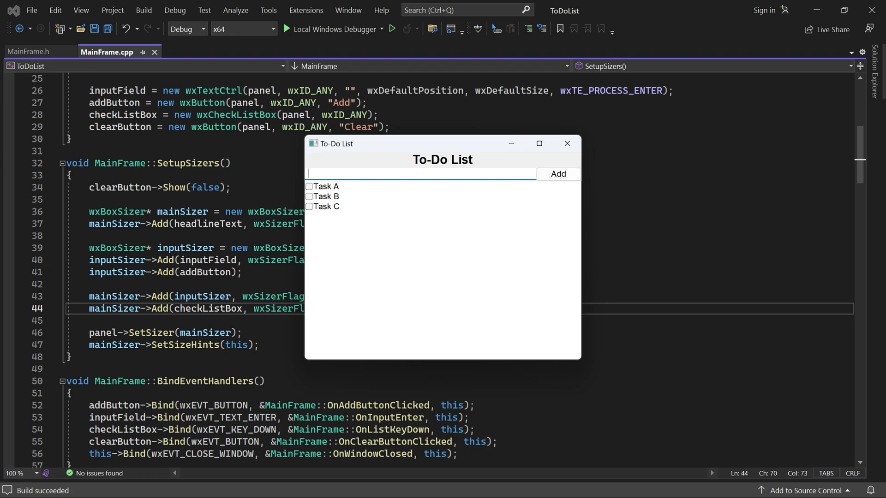
Step: Select Task A in the running app and resize the window to test the list stretching
{"action": "left_click", "coordinate": [324, 187]}
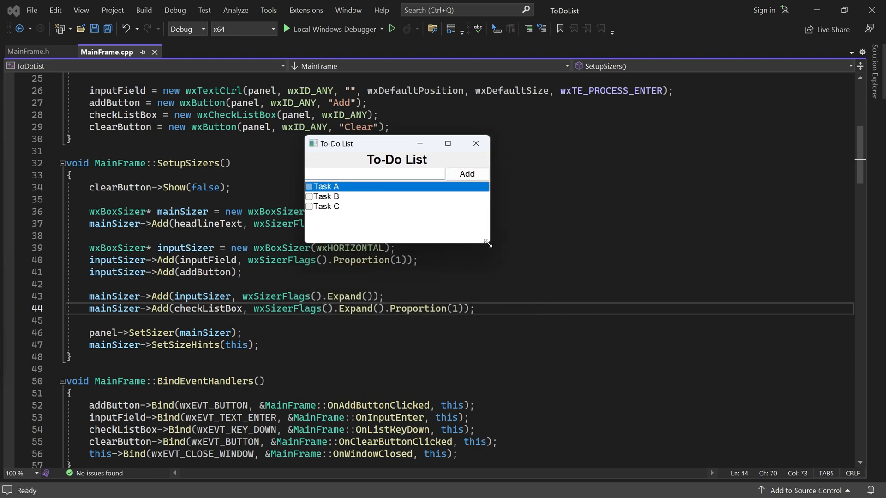
{"action": "left_click_drag", "start_coordinate": [487, 243], "coordinate": [483, 269]}
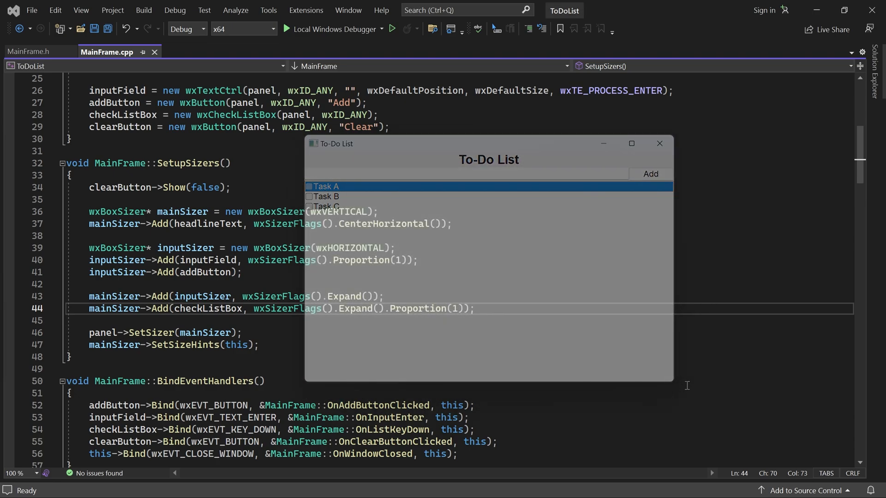
Step: Stop hiding the Clear button and add clearButton to mainSizer
{"action": "left_click", "coordinate": [658, 144]}
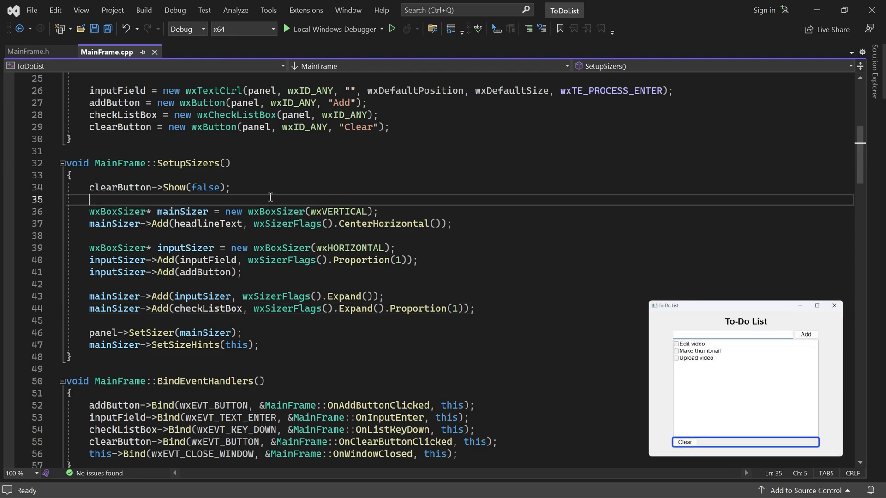
{"action": "key", "text": "Backspace"}
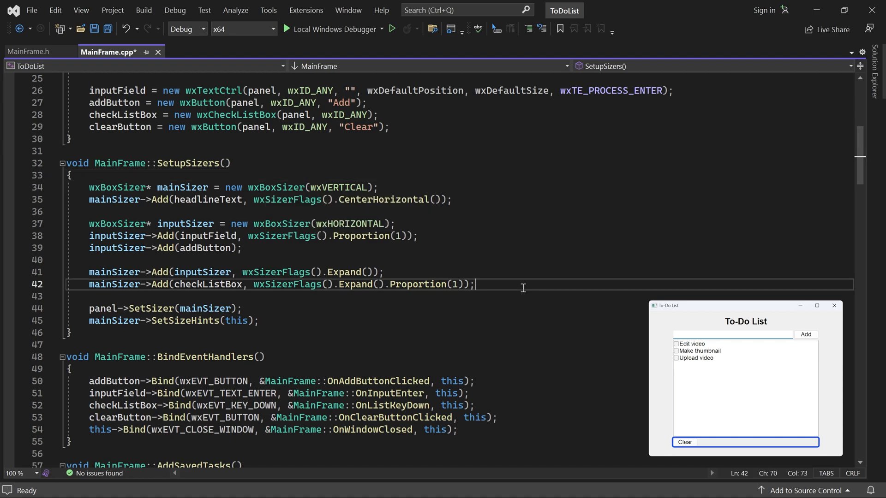
{"action": "type", "text": "mainSizer"}
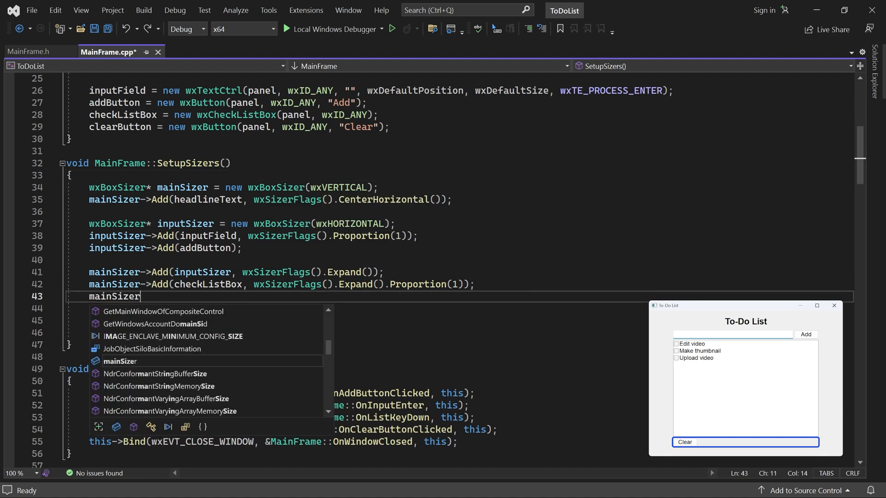
{"action": "type", "text": "->Add(clearButton);"}
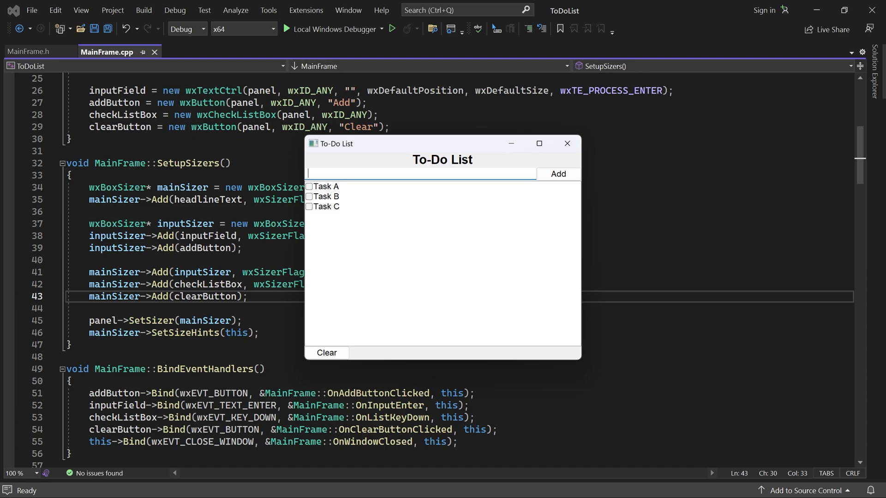
{"action": "mouse_move", "coordinate": [603, 372]}
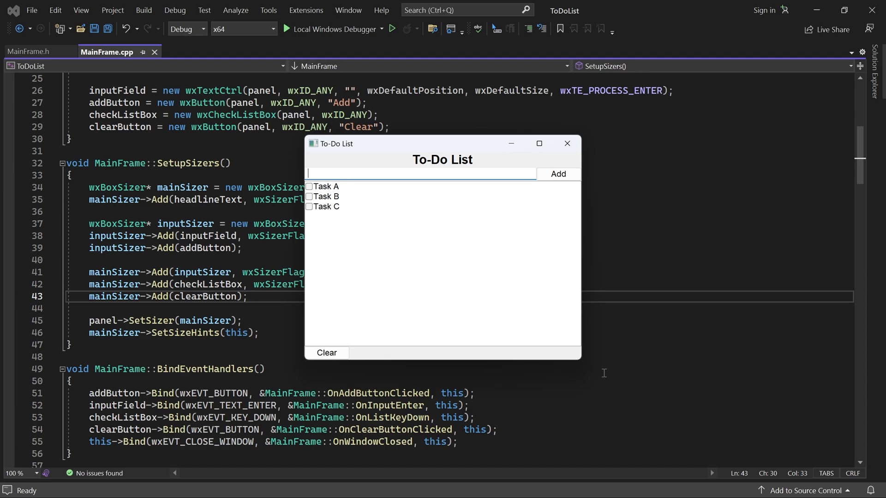
Step: Widen the running To-Do List to check Clear stays below the list, then close it
{"action": "left_click_drag", "start_coordinate": [579, 358], "coordinate": [502, 334]}
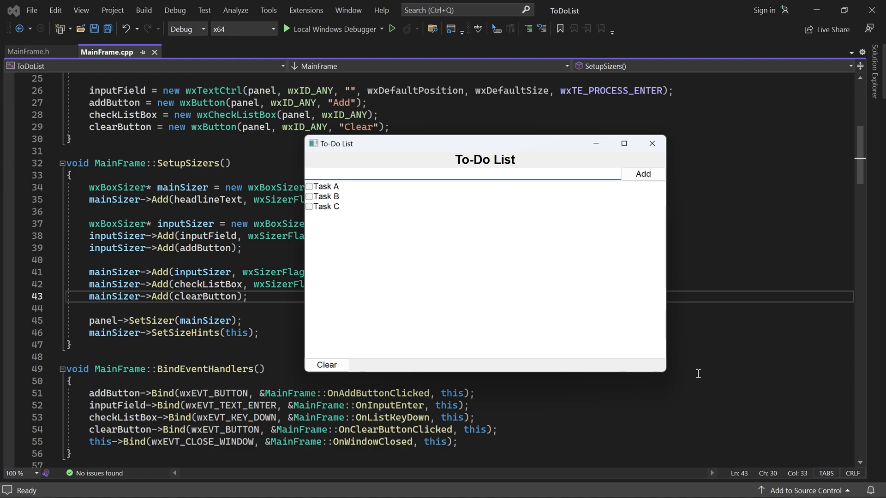
{"action": "left_click", "coordinate": [651, 144]}
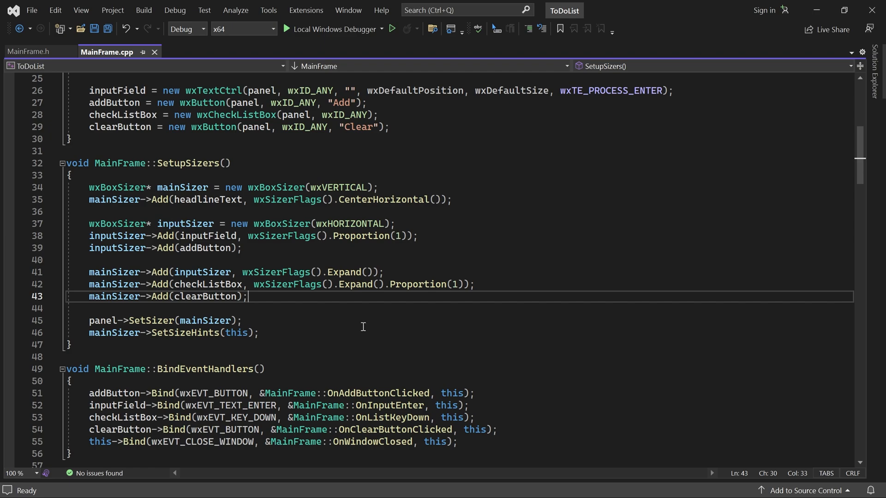
Step: Add mainSizer->AddSpacer(25) under the headline and inputSizer->AddSpacer(5) beside the Add button
{"action": "left_click", "coordinate": [492, 200]}
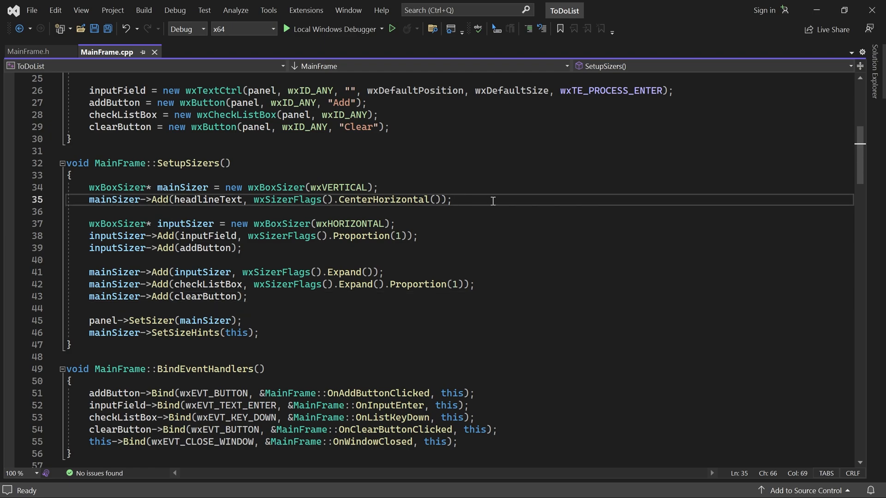
{"action": "type", "text": "mainSizer->AddSpacer("}
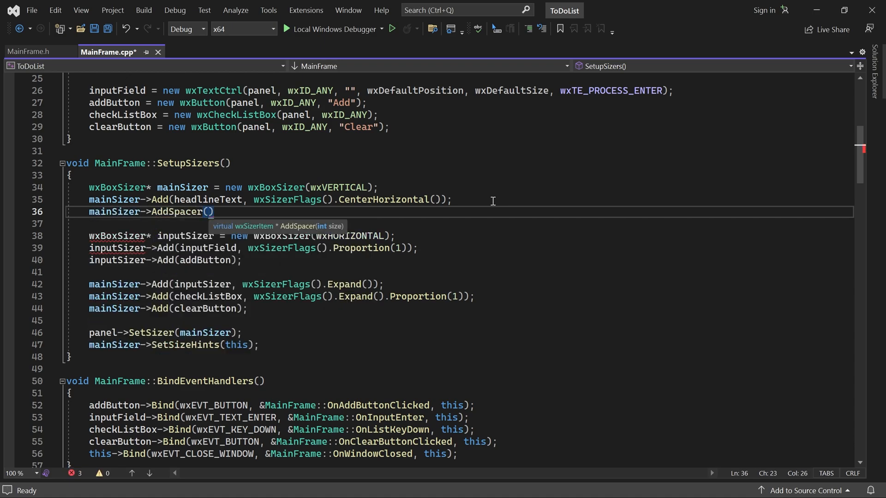
{"action": "type", "text": "25;"}
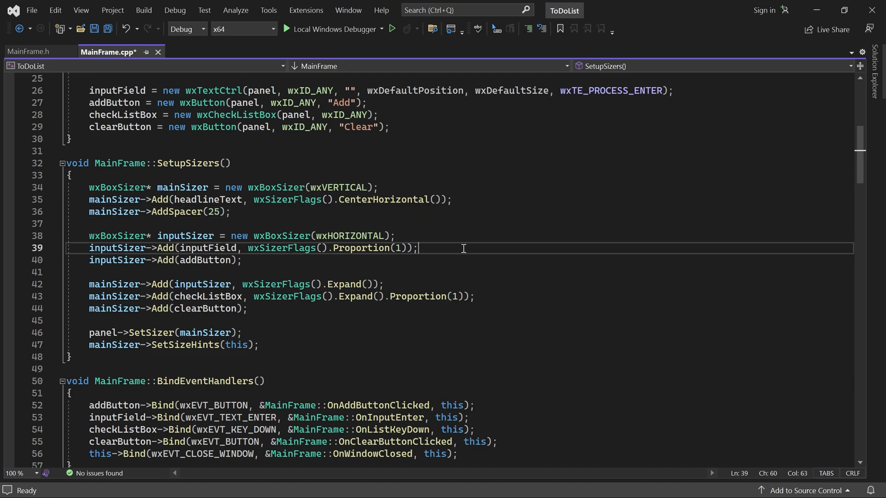
{"action": "type", "text": "inp"}
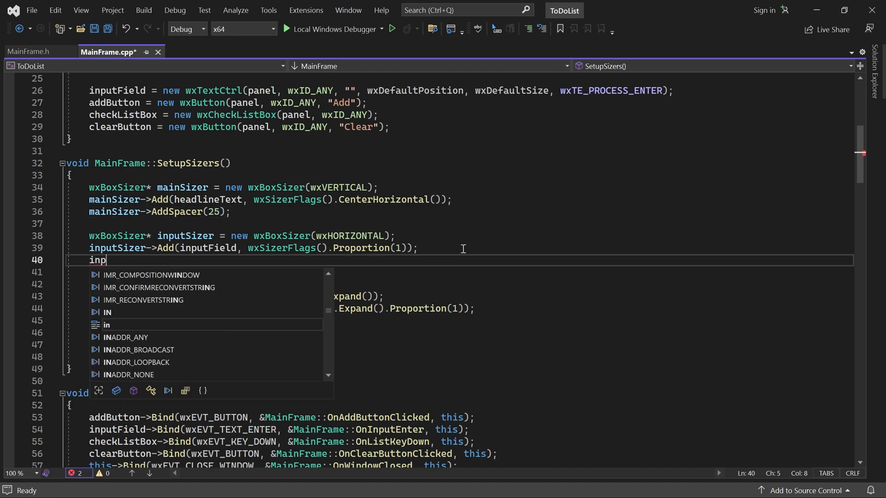
{"action": "type", "text": "utSizer->AddSpacer(5);"}
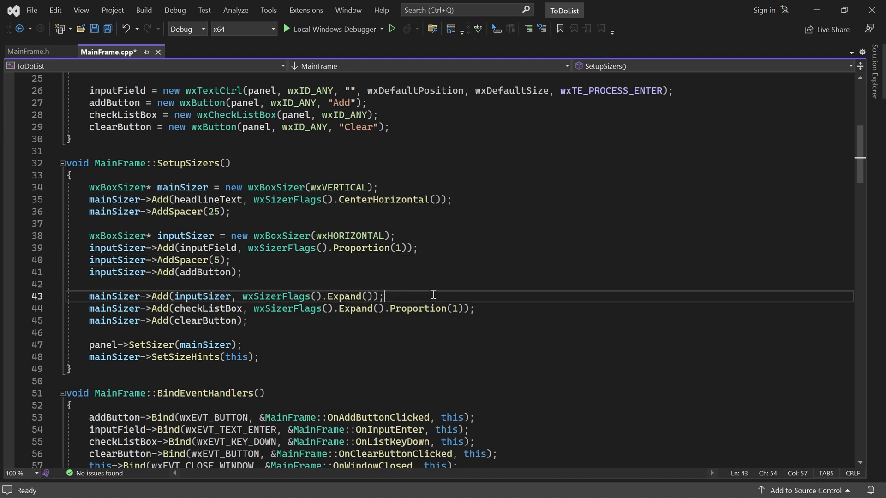
Step: Add two mainSizer->AddSpacer(5) lines around the task list, run the app to verify, then close it
{"action": "type", "text": "mainSizer"}
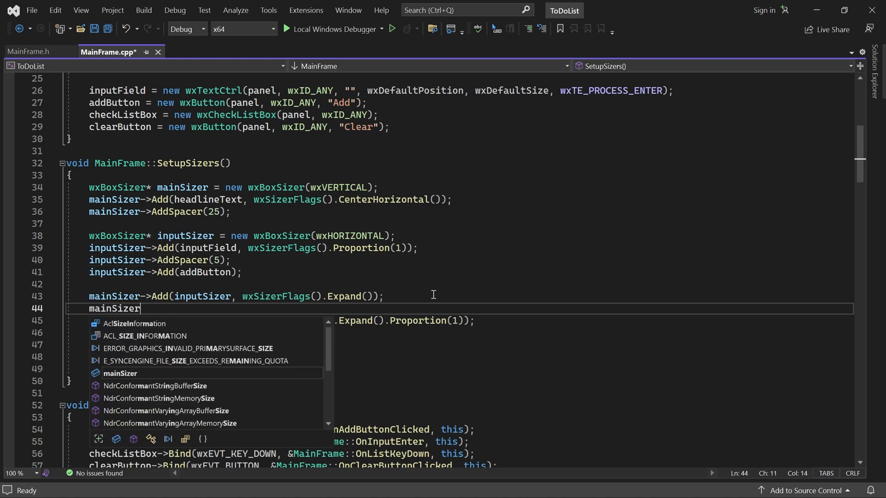
{"action": "type", "text": "->AddSpacer("}
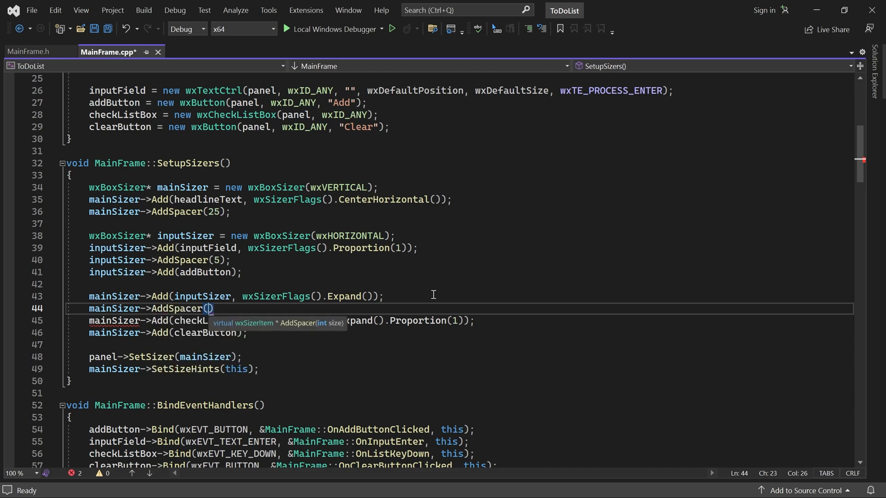
{"action": "type", "text": "5"}
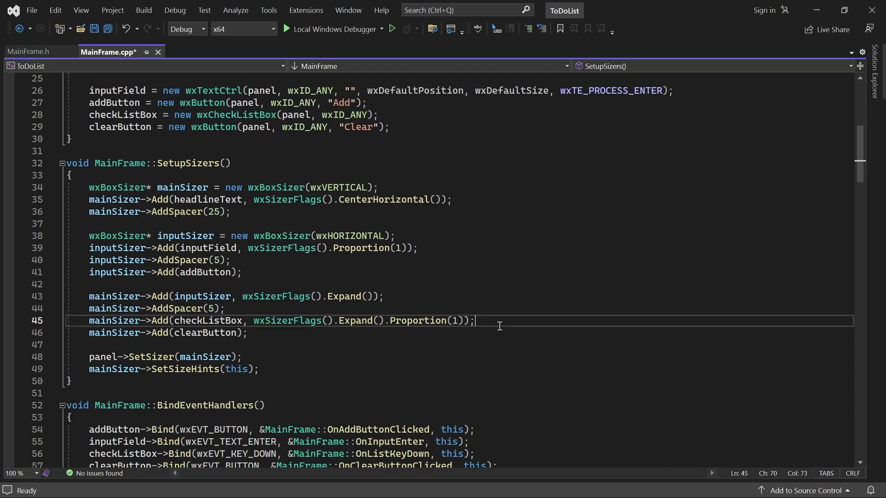
{"action": "type", "text": "mainSizer->AddSpacer(5);"}
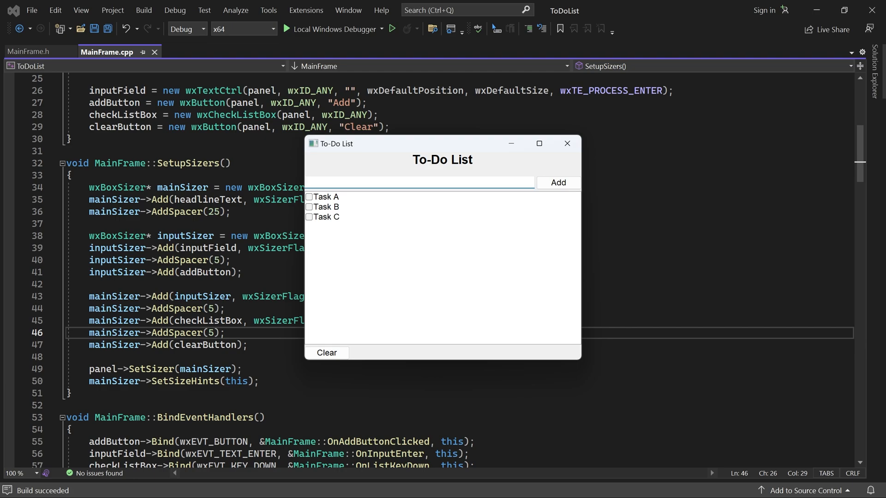
{"action": "left_click", "coordinate": [420, 181]}
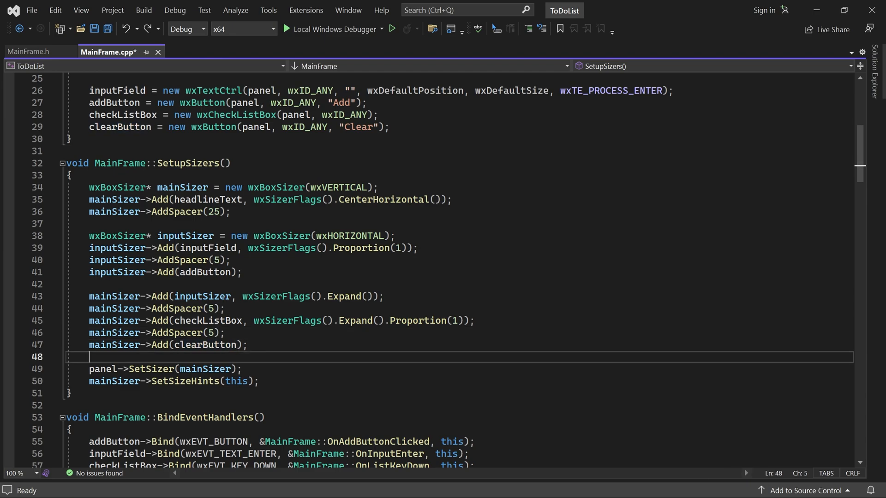
Step: Declare wxGridSizer* outerSizer = new wxGridSizer(1) as a one-column outer grid sizer
{"action": "type", "text": "wxGridSizer* outerSizer ="}
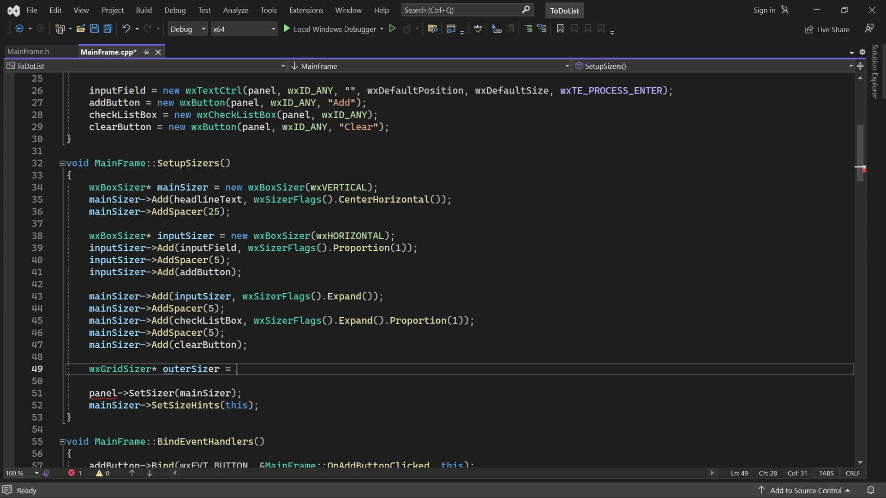
{"action": "type", "text": "new wxGridSizer("}
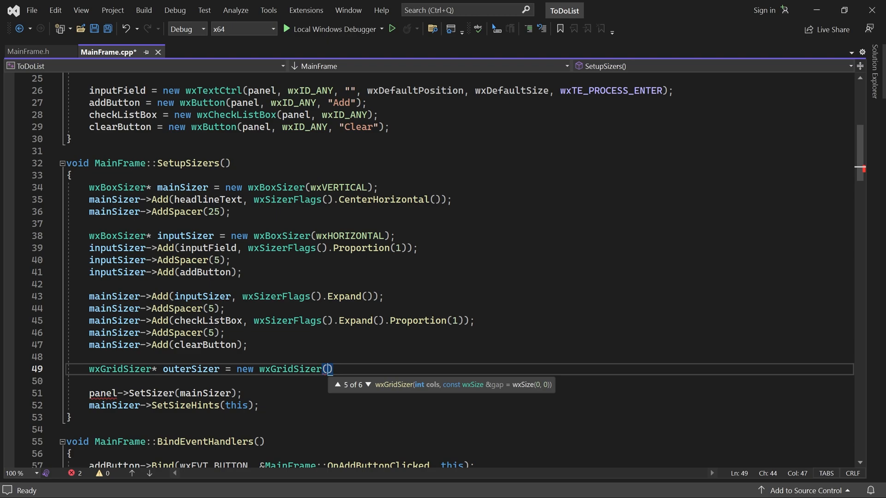
{"action": "type", "text": "1"}
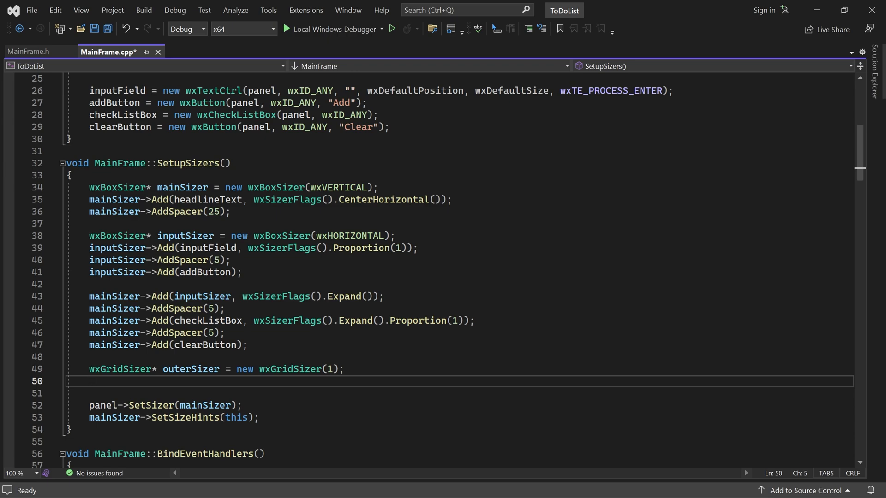
Step: Add mainSizer to outerSizer with wxSizerFlags().Border(wxALL, 25).Expand()
{"action": "type", "text": "outerSizer->Add"}
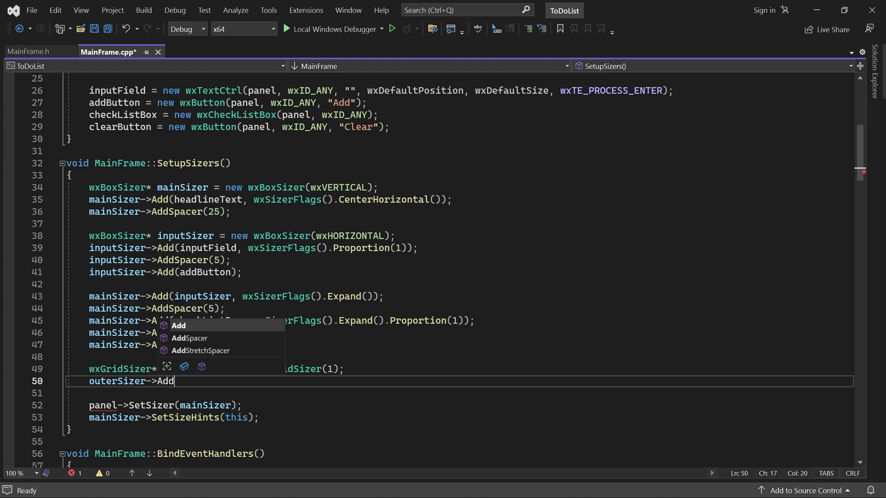
{"action": "type", "text": "(mainSizer,"}
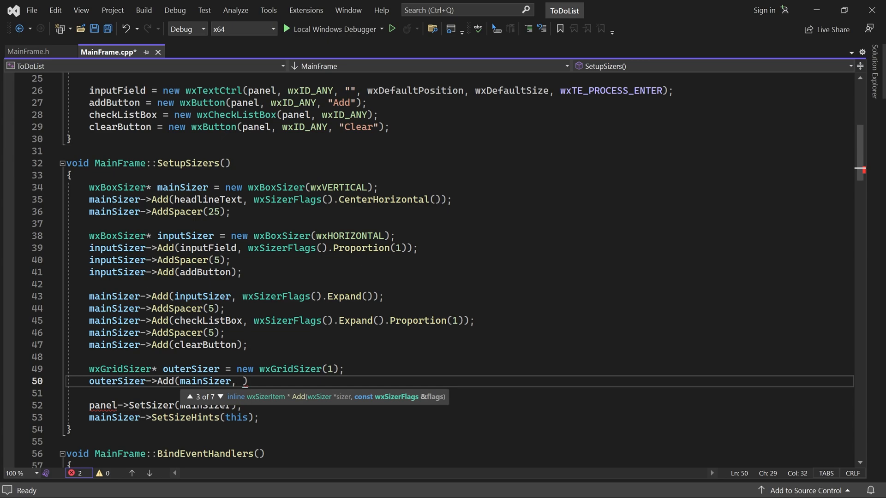
{"action": "type", "text": "wxSizerFlags"}
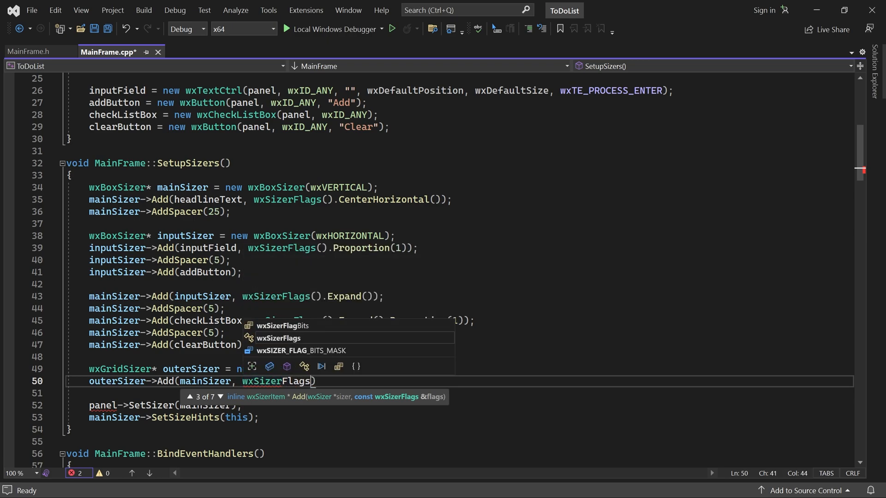
{"action": "type", "text": ".Border(wxALL, 25"}
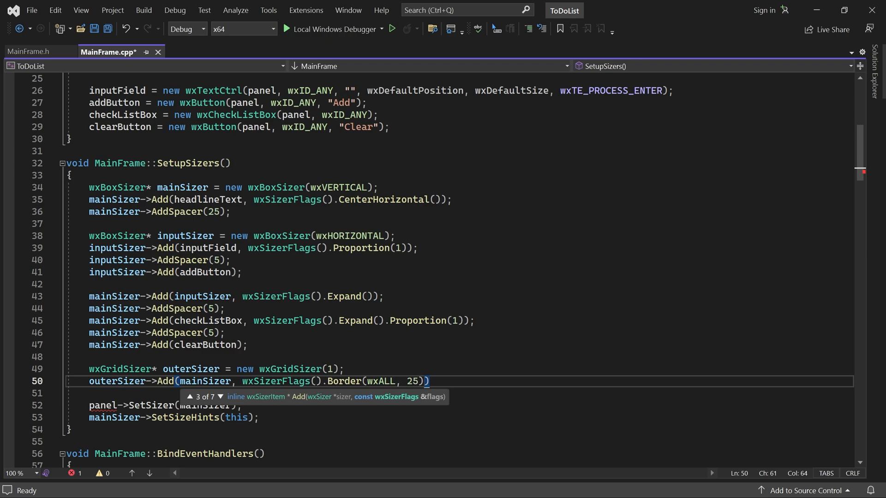
{"action": "type", "text": ".Expand("}
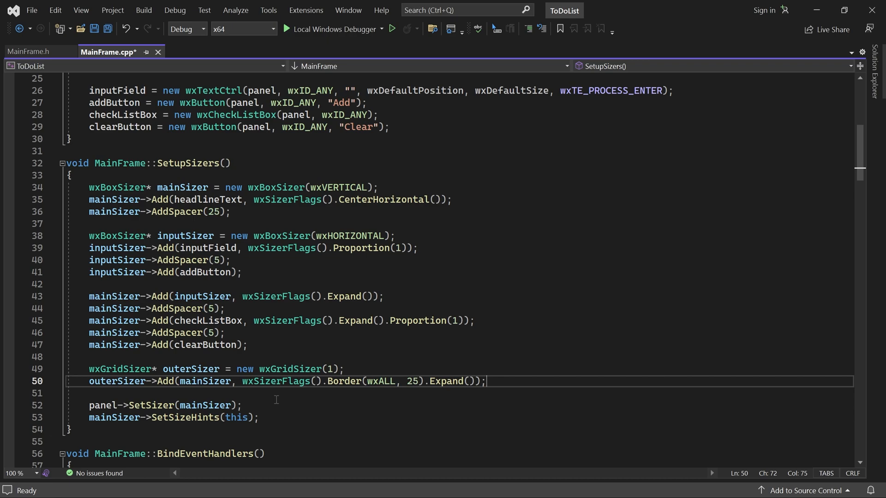
Step: Switch SetSizer/SetSizeHints to outerSizer and run the To-Do List to check the padded edges
{"action": "double_click", "coordinate": [205, 405]}
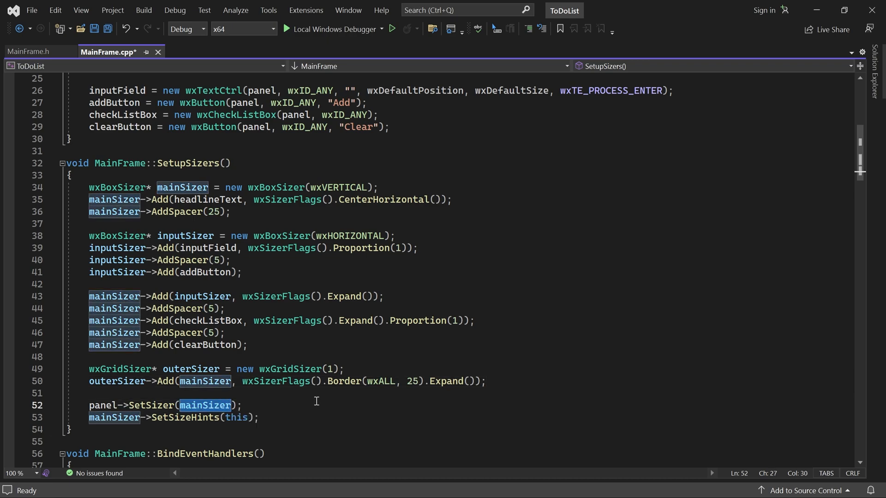
{"action": "type", "text": "outerSizer"}
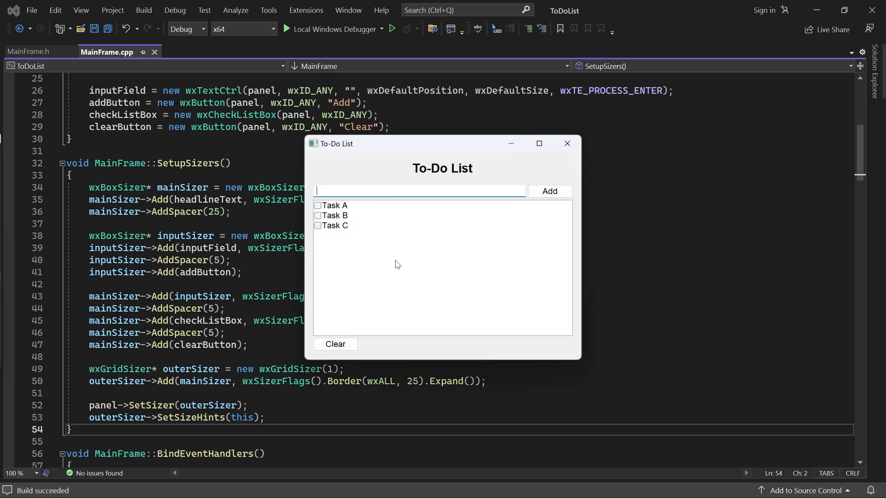
{"action": "left_click", "coordinate": [334, 204]}
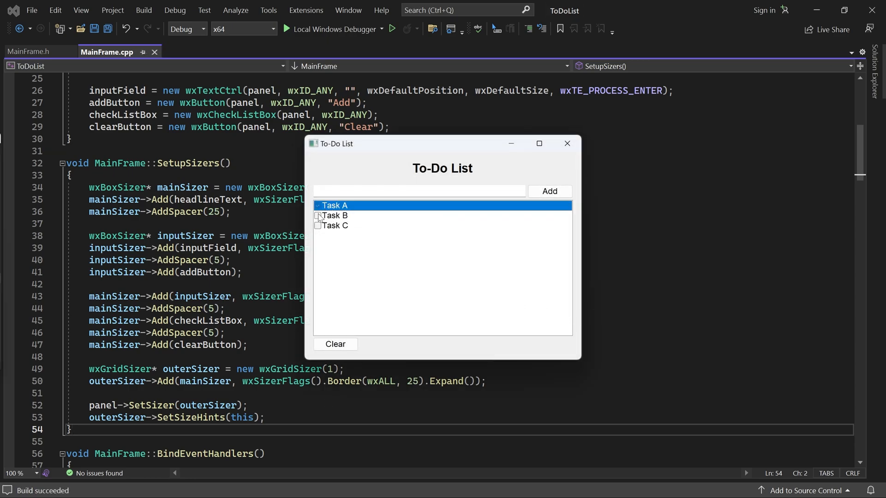